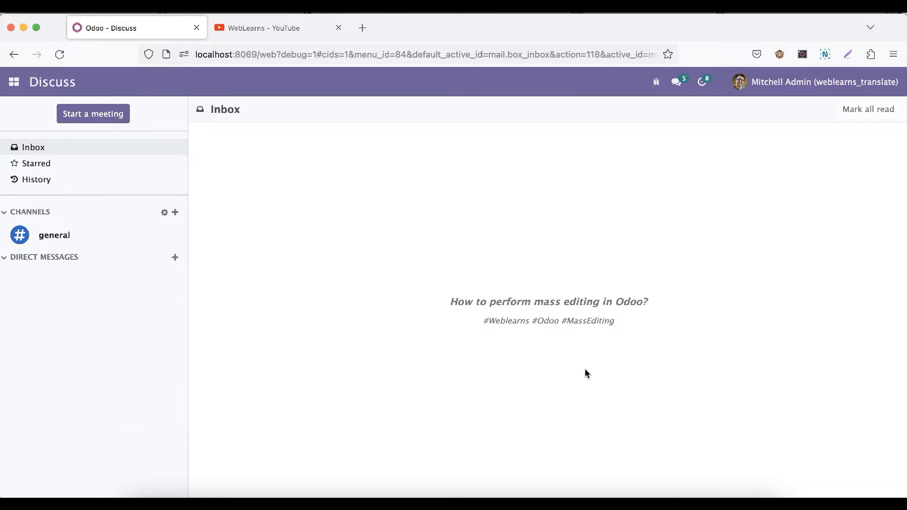
pyautogui.moveTo(339, 211)
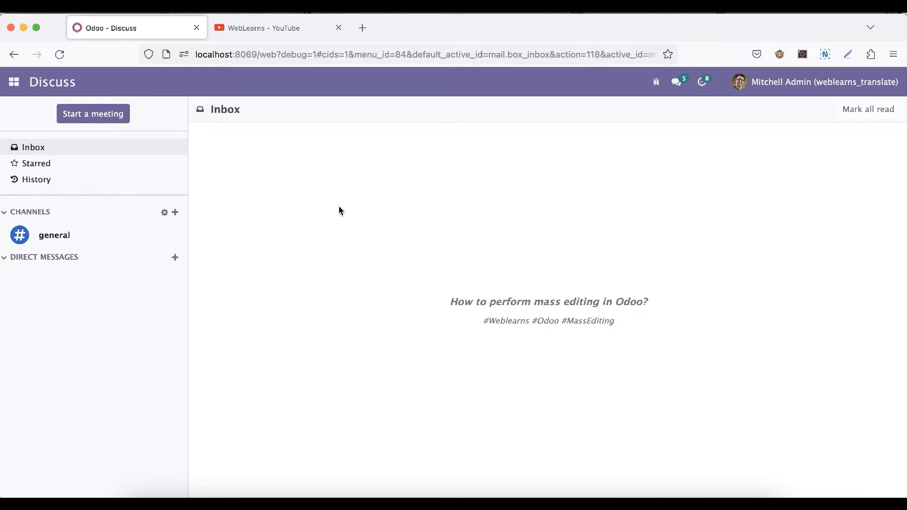
# Browse the WebLearns channel's playlists, paging through the Odoo Development row.
pyautogui.click(263, 28)
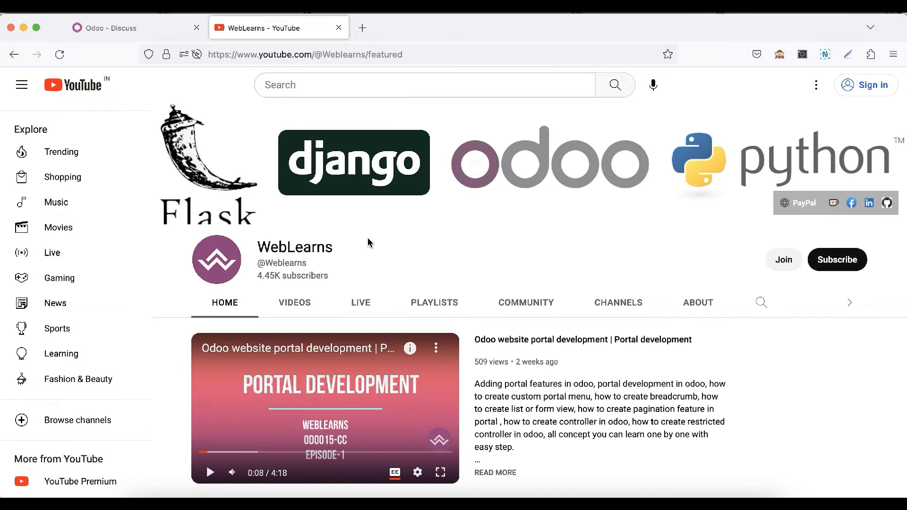
pyautogui.moveTo(371, 247)
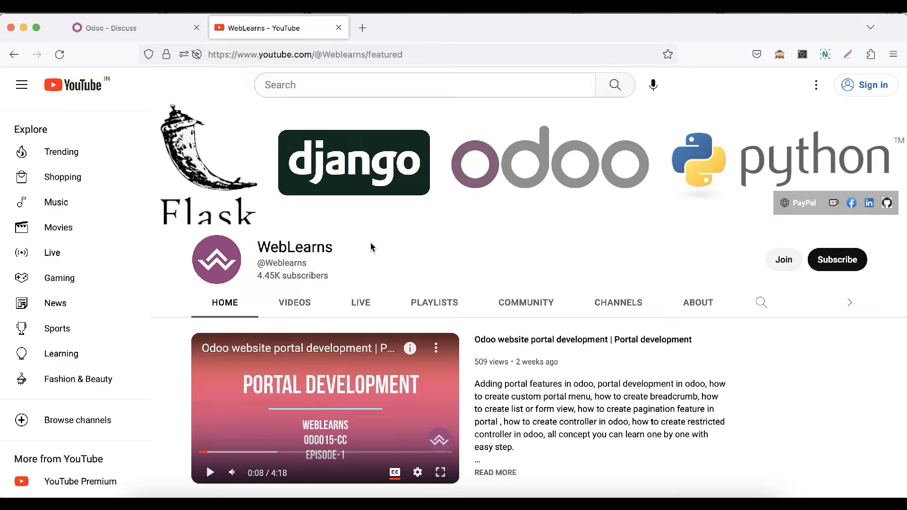
pyautogui.moveTo(381, 270)
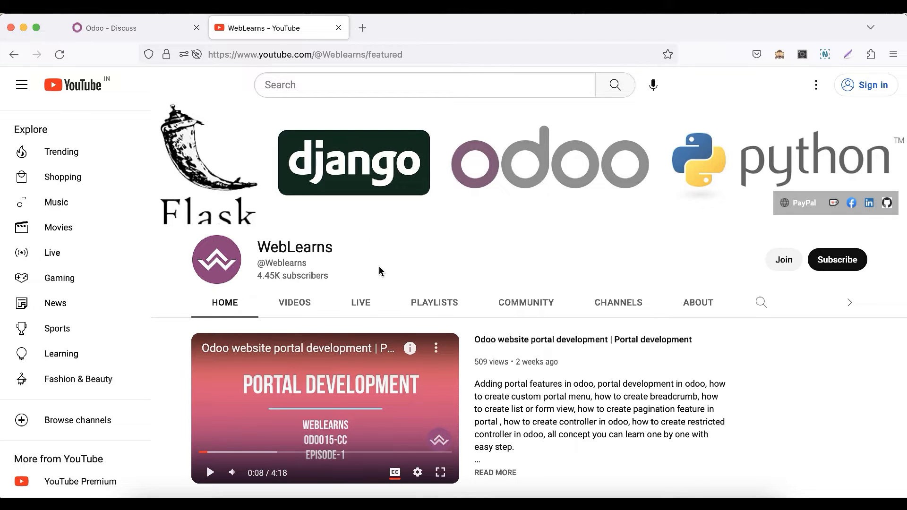
pyautogui.click(434, 303)
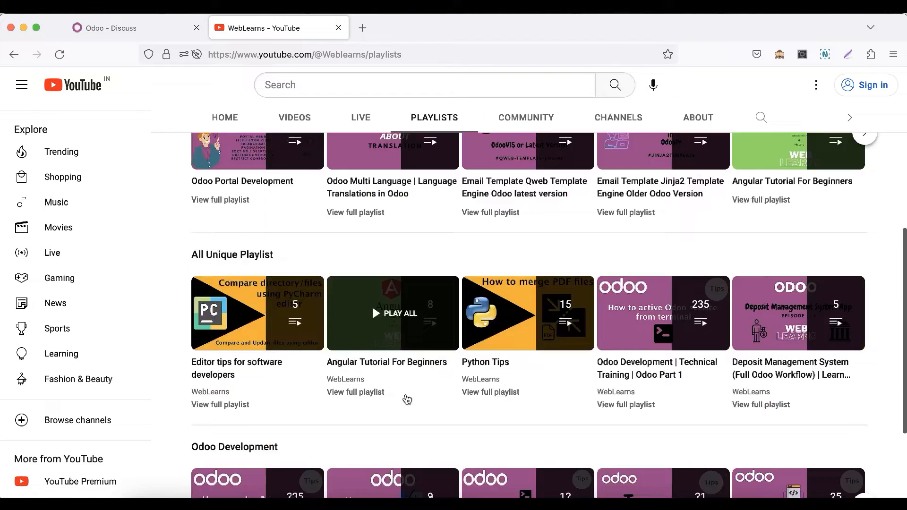
pyautogui.scroll(-3)
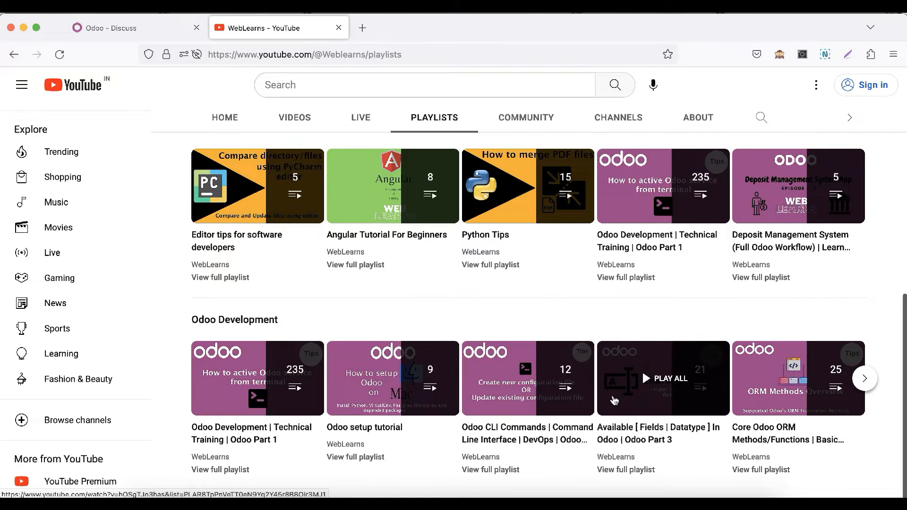
pyautogui.click(864, 378)
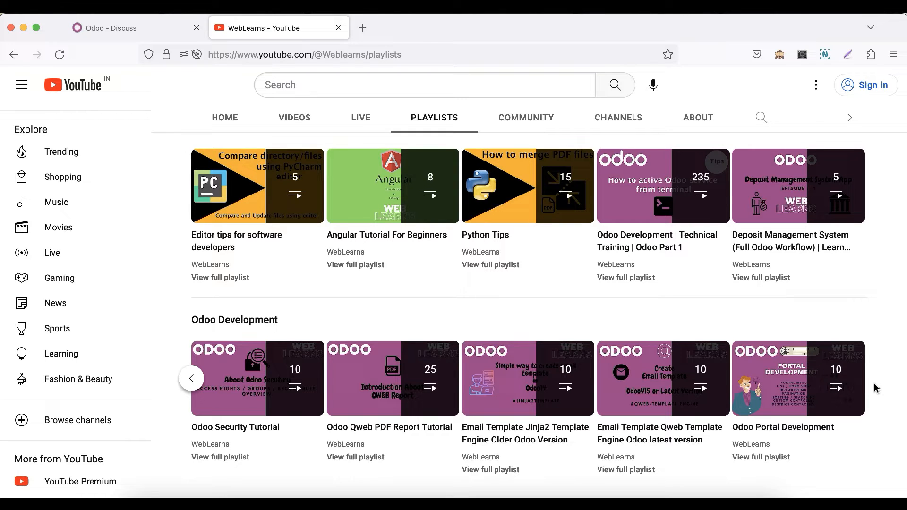
pyautogui.moveTo(704, 129)
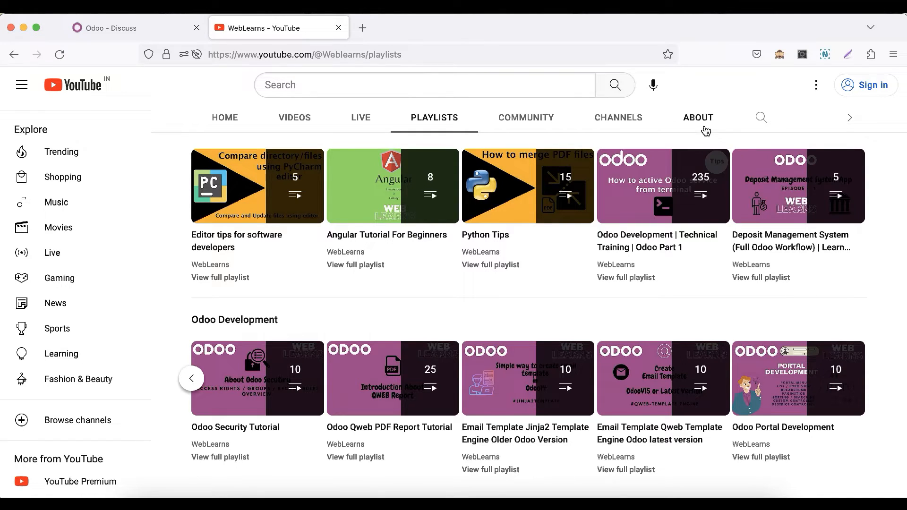
# Open the channel's About page and read through its description.
pyautogui.click(698, 117)
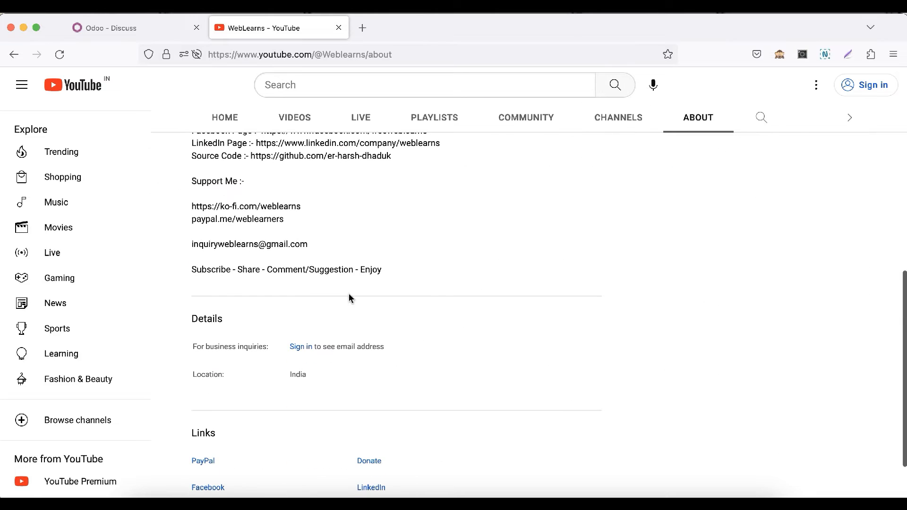
pyautogui.doubleClick(249, 245)
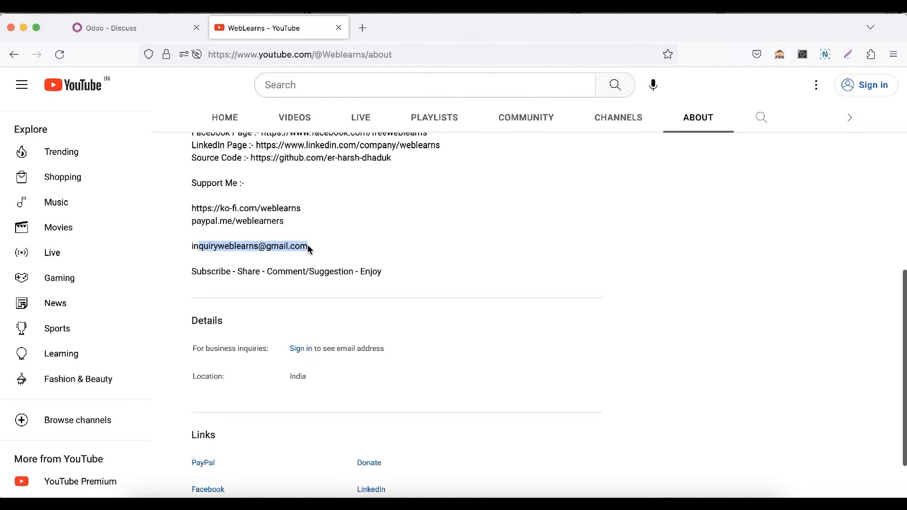
pyautogui.scroll(3)
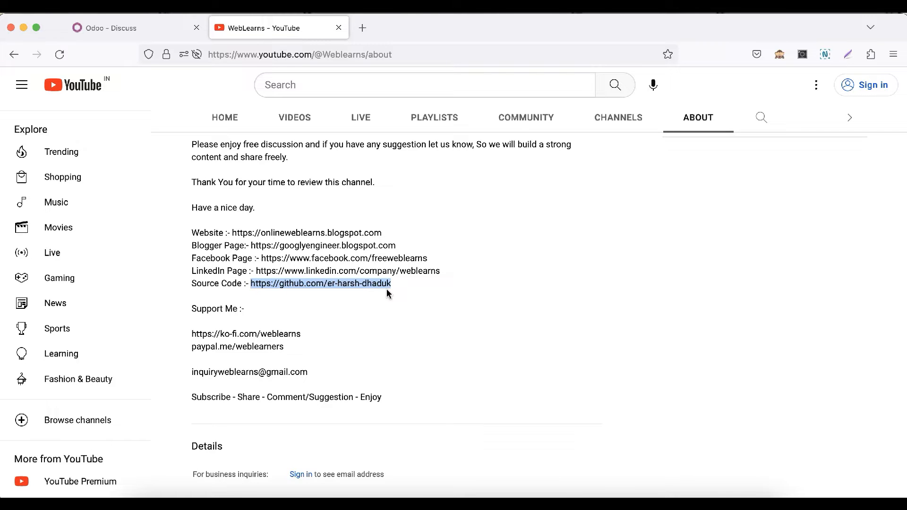
pyautogui.scroll(3)
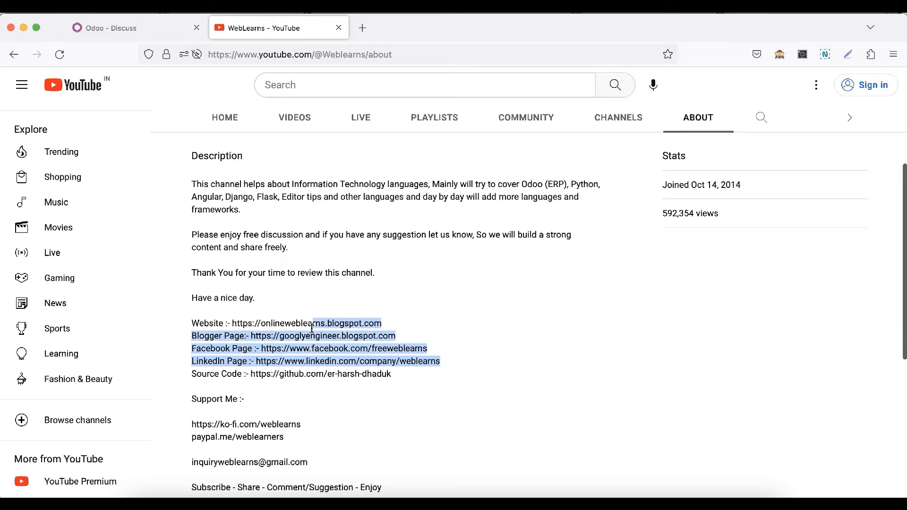
pyautogui.scroll(3)
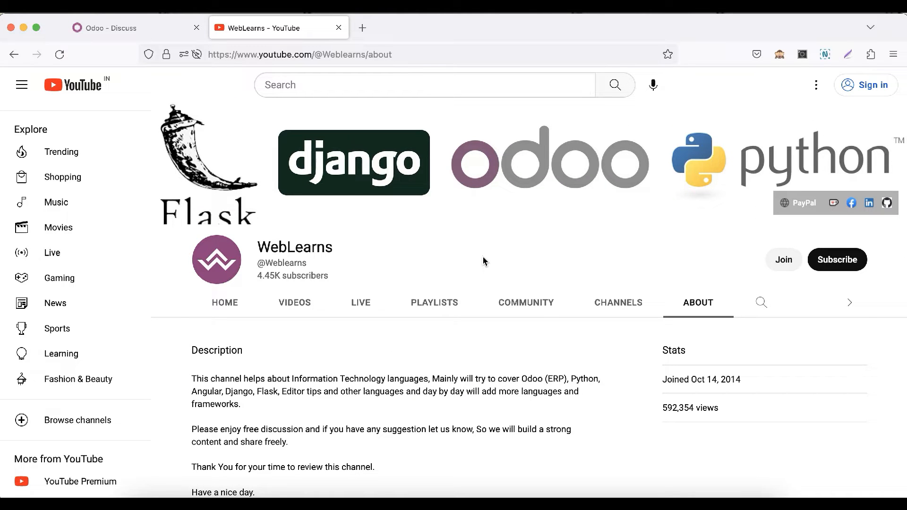
# Return to the Odoo Discuss tab and show the installed apps menu.
pyautogui.click(111, 28)
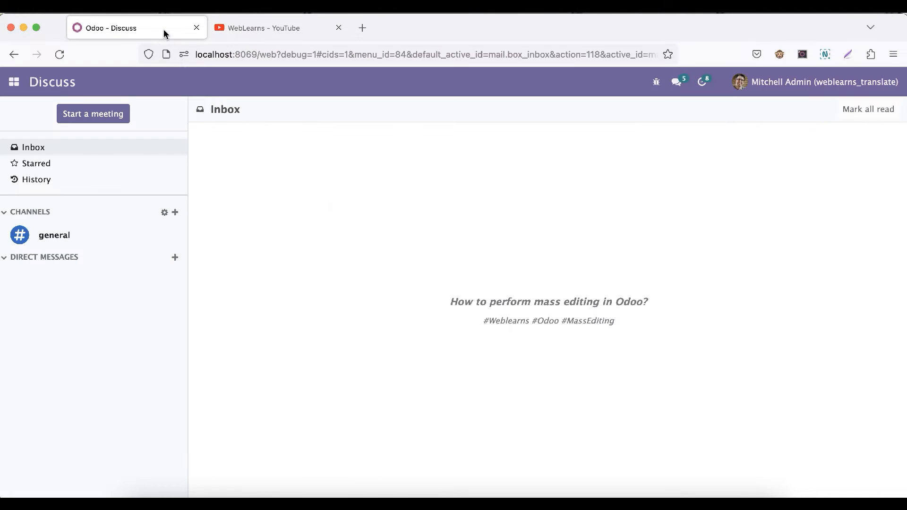
pyautogui.moveTo(298, 226)
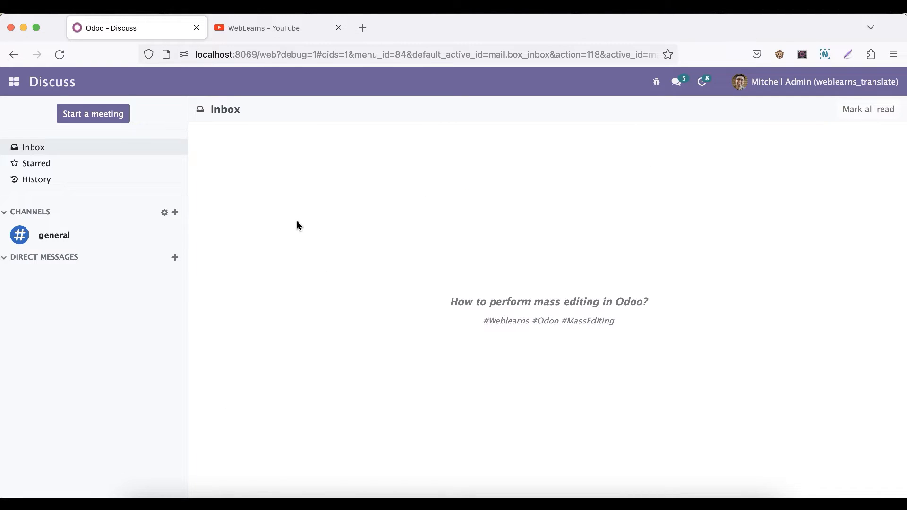
pyautogui.moveTo(74, 109)
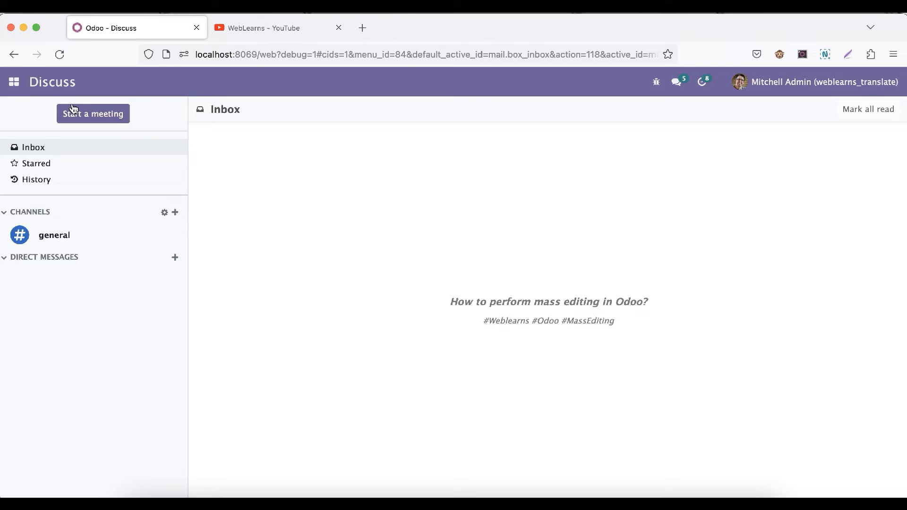
pyautogui.click(13, 82)
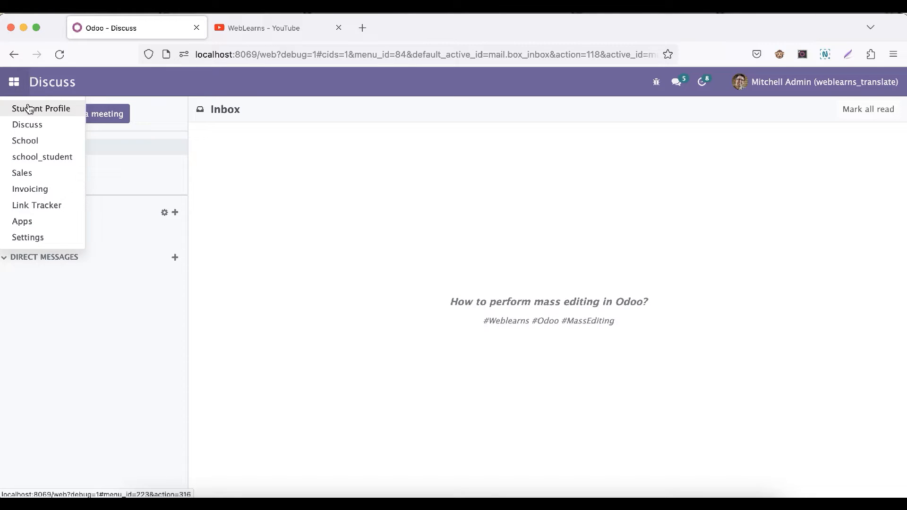
# Open Student Profile and view its 13 students as a list.
pyautogui.click(41, 109)
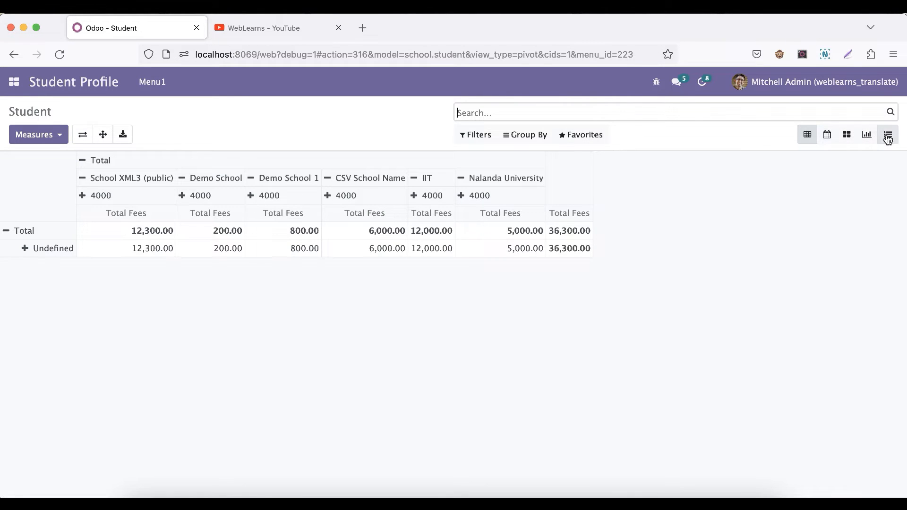
pyautogui.click(887, 135)
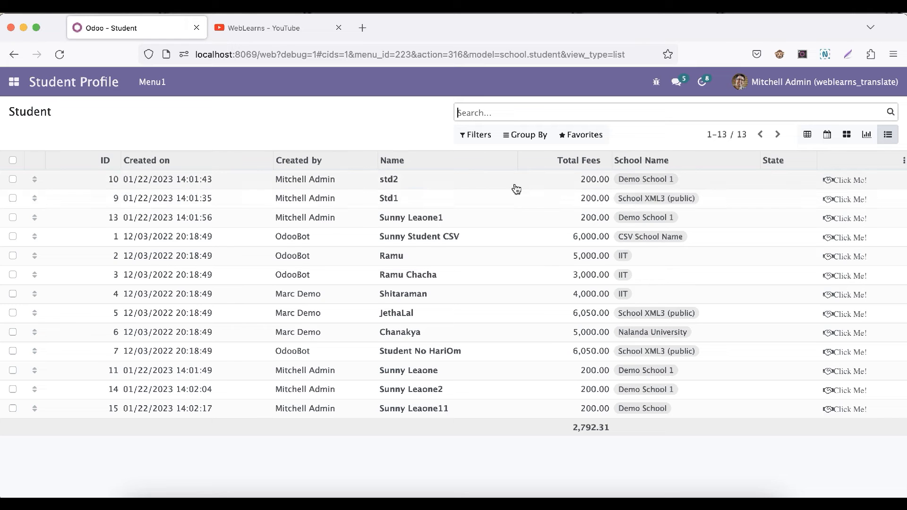
pyautogui.moveTo(779, 191)
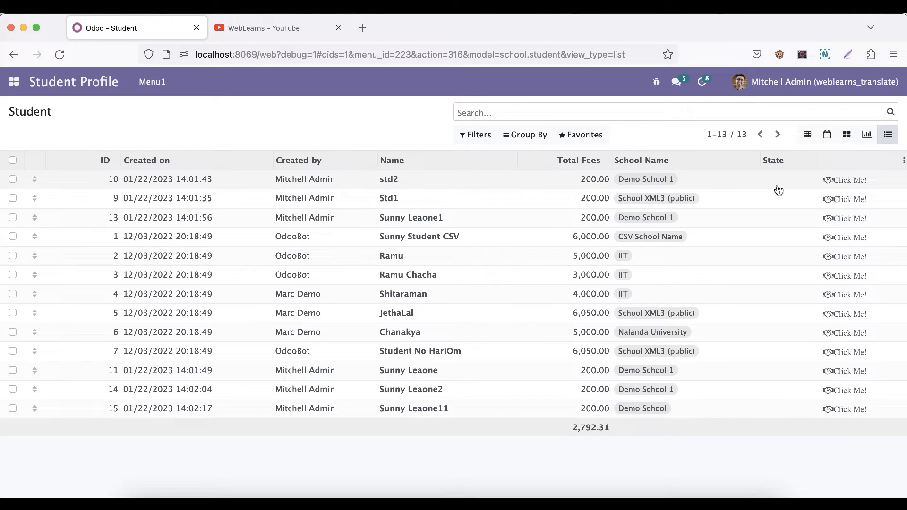
pyautogui.moveTo(544, 221)
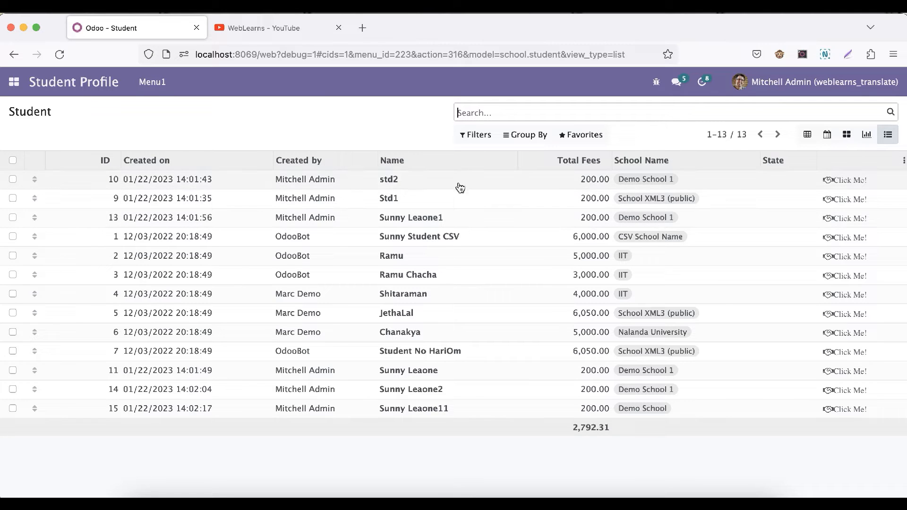
pyautogui.moveTo(377, 134)
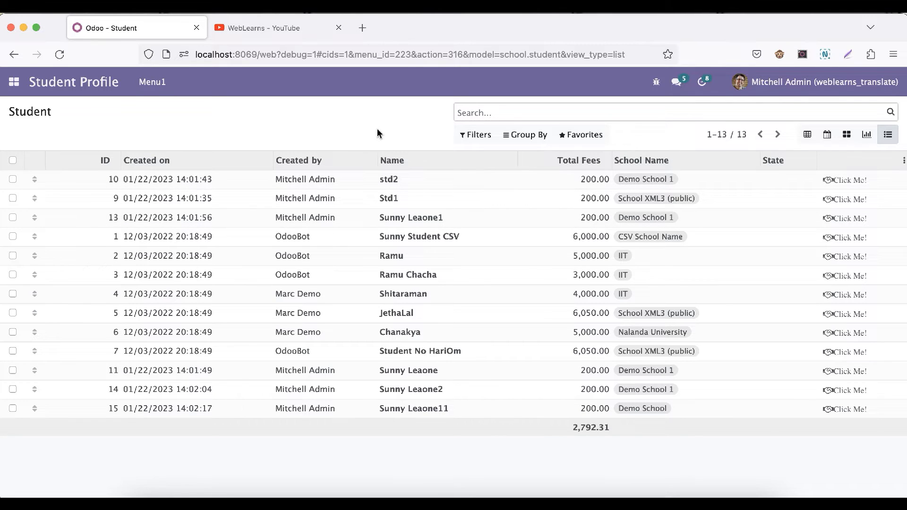
pyautogui.click(389, 180)
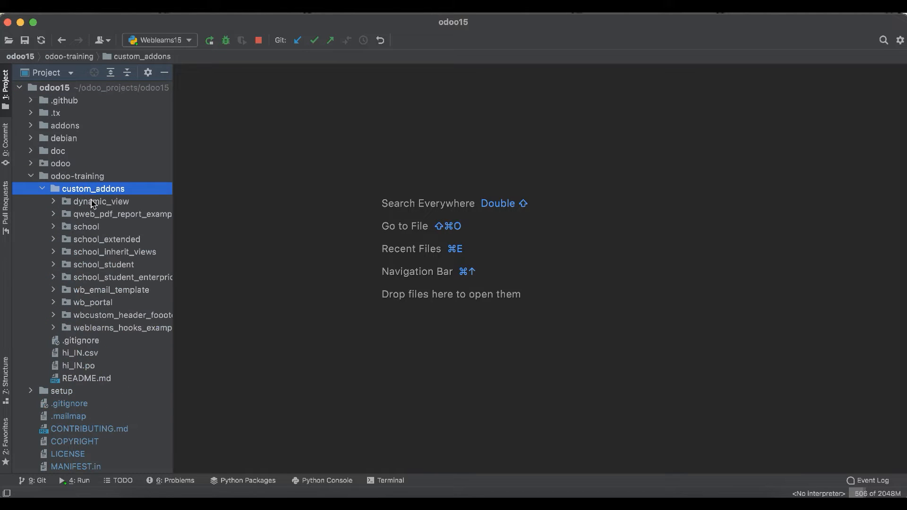
# Add editable="bottom" to the student tree tag in views.xml, then stop the server.
pyautogui.click(104, 264)
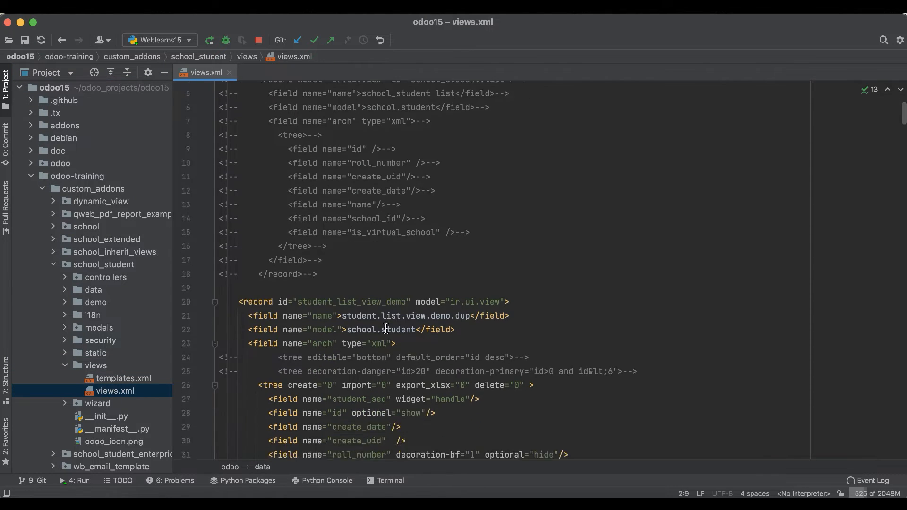
pyautogui.scroll(-3)
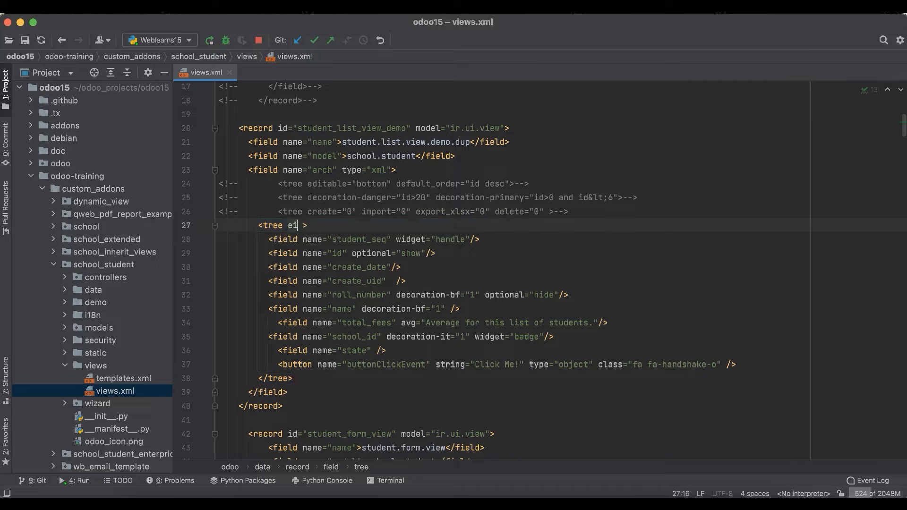
pyautogui.write('editable="b"')
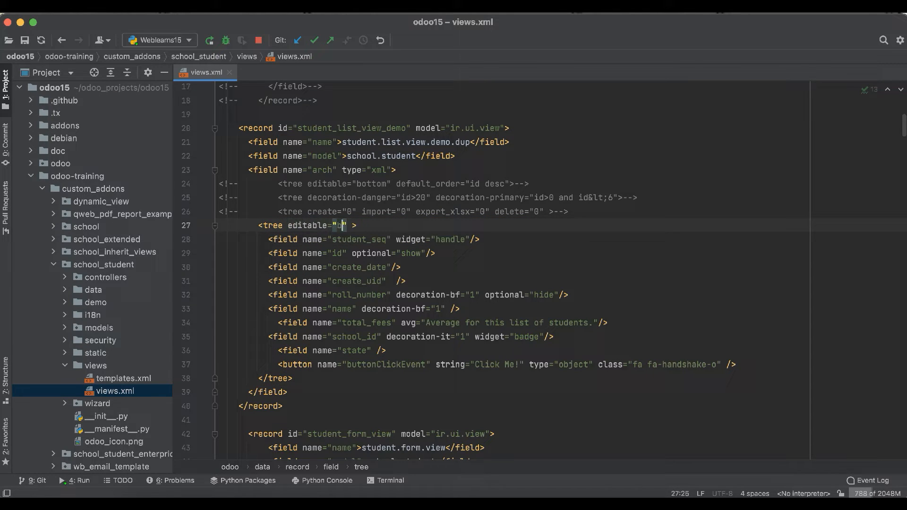
pyautogui.write('ottom')
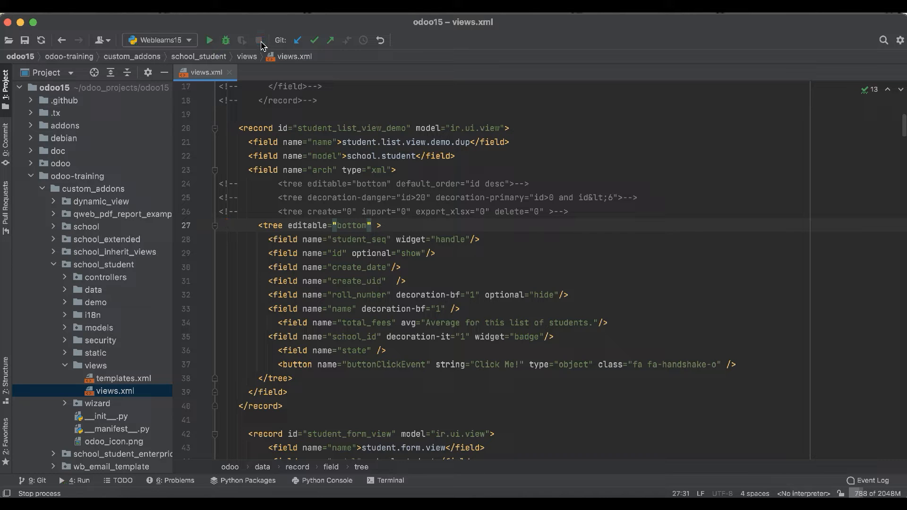
pyautogui.click(103, 264)
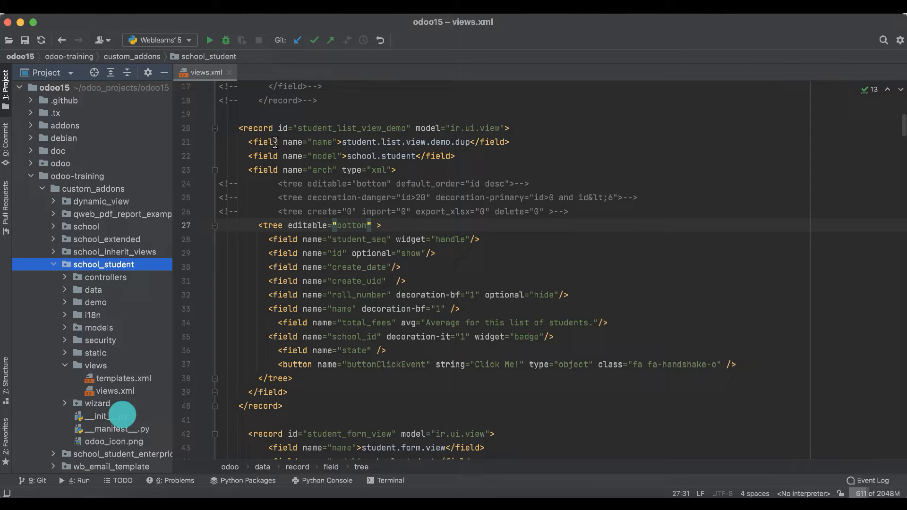
# Append '-u school_student' to the Weblearns15 run parameters and start the server.
pyautogui.click(158, 40)
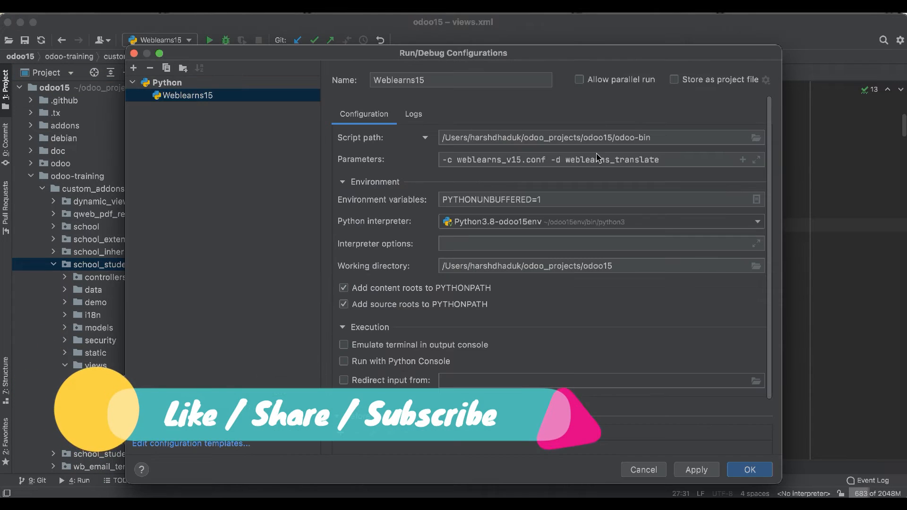
pyautogui.write('-u')
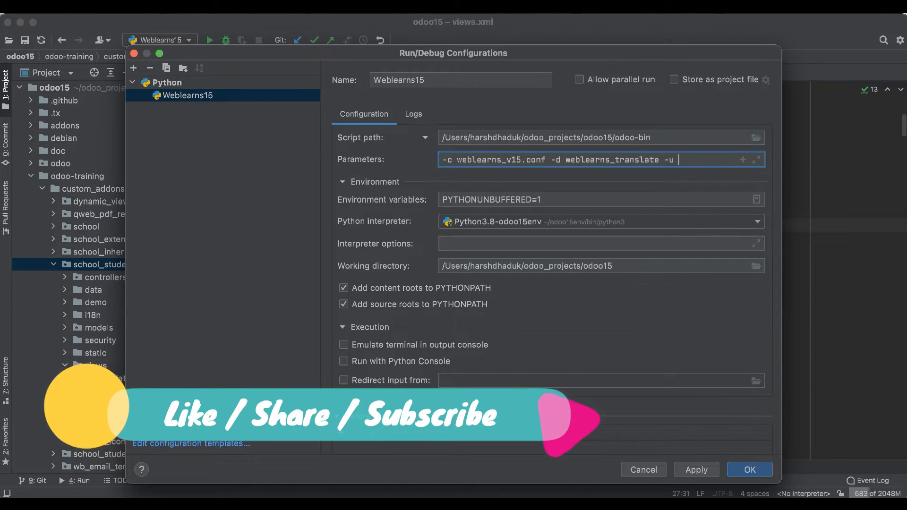
pyautogui.write('school_student')
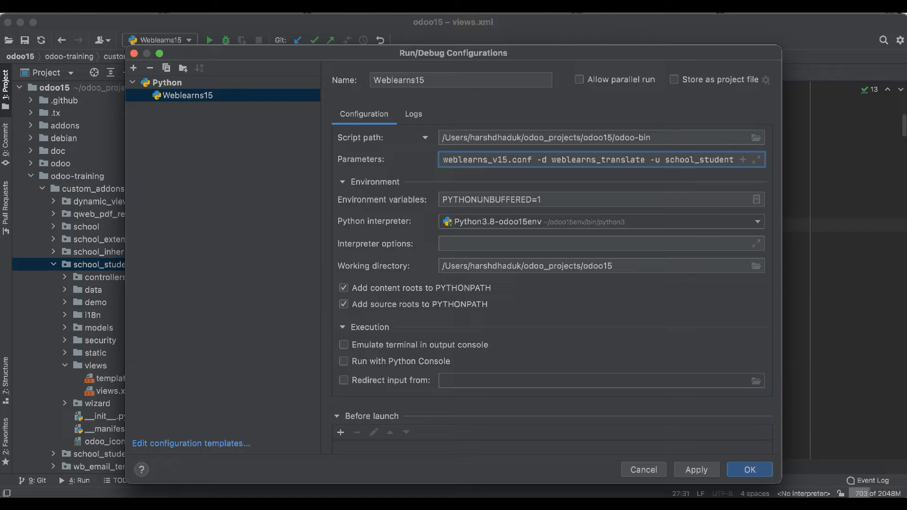
pyautogui.click(748, 469)
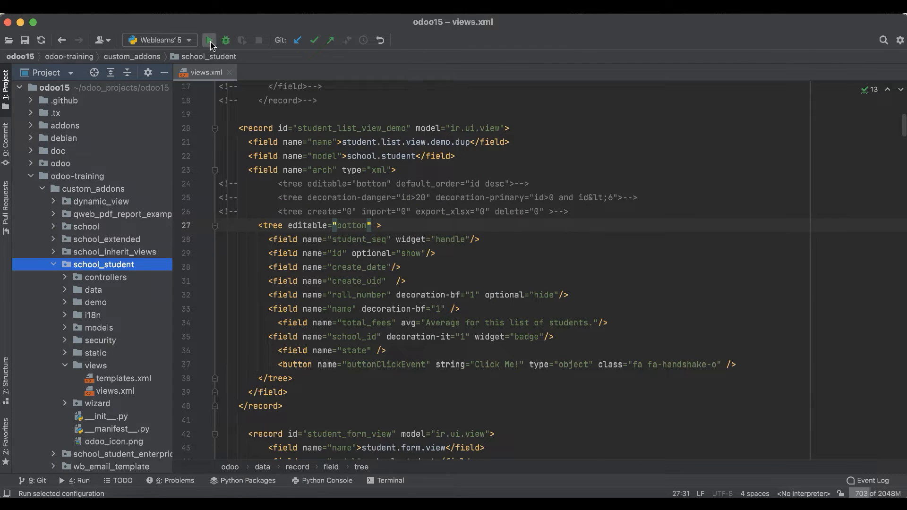
pyautogui.click(209, 39)
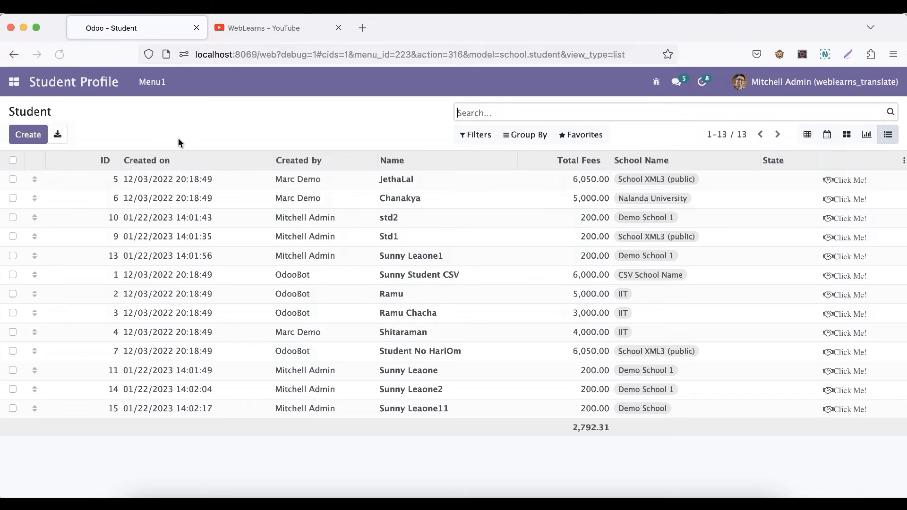
# Edit the JethaLal row inline and set its State to Draft.
pyautogui.click(397, 179)
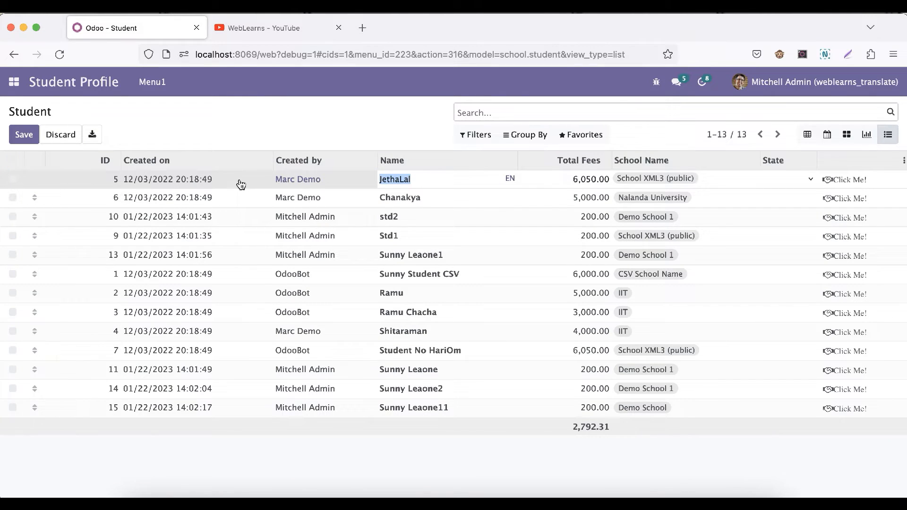
pyautogui.click(397, 178)
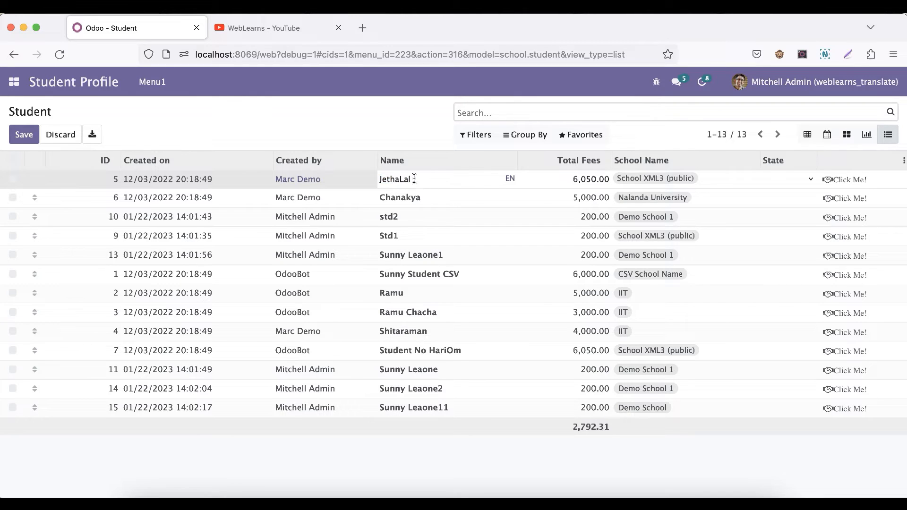
pyautogui.click(786, 178)
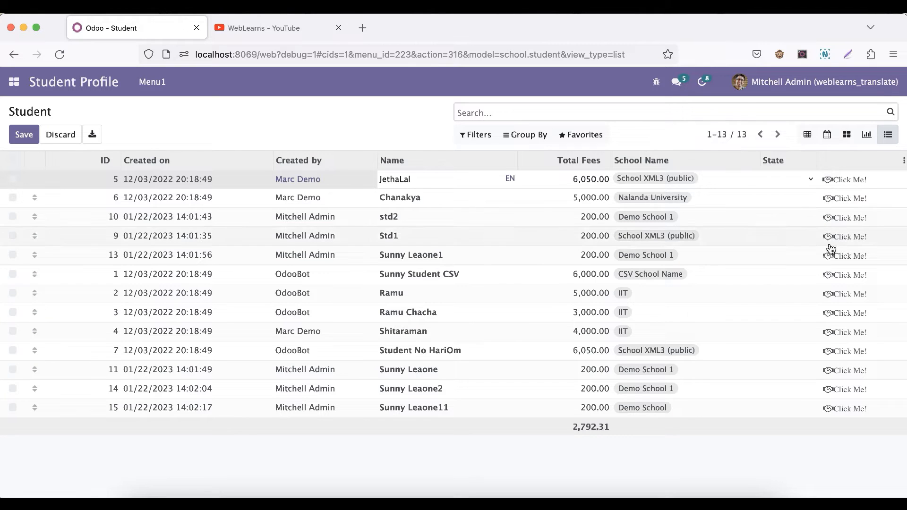
pyautogui.moveTo(791, 237)
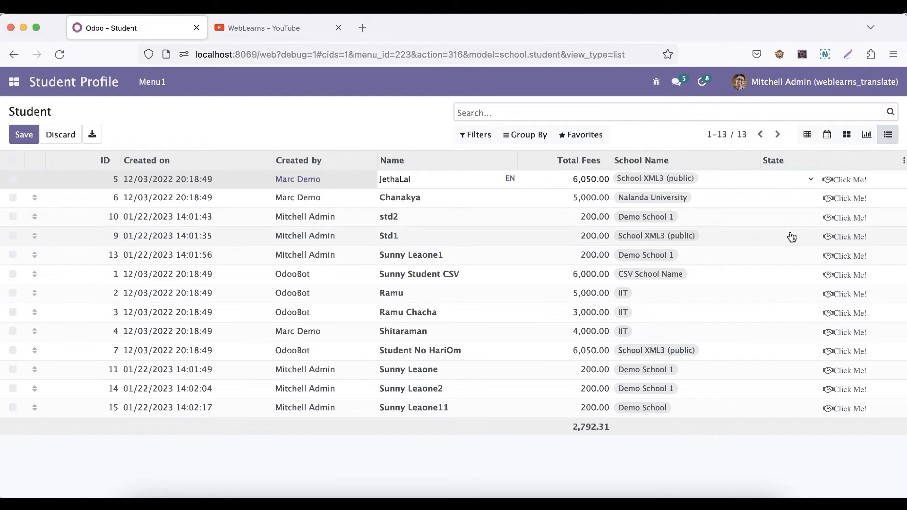
pyautogui.click(787, 178)
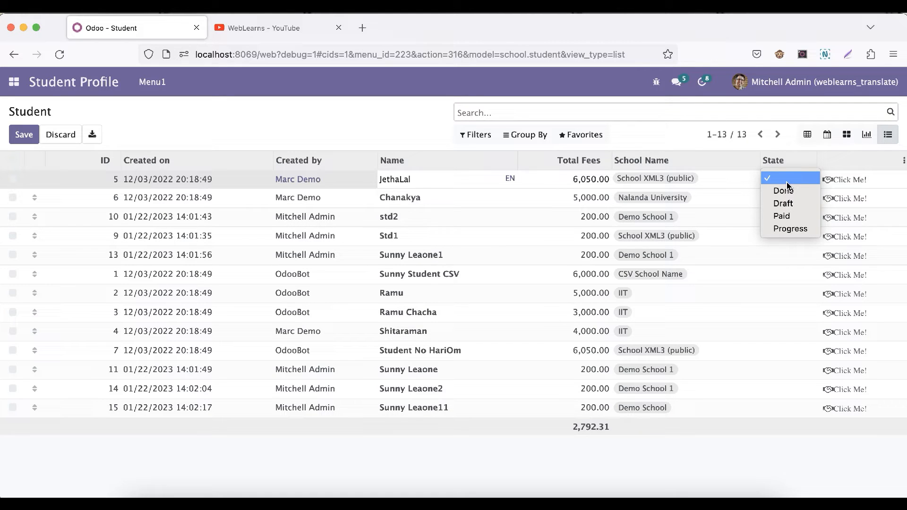
pyautogui.moveTo(787, 190)
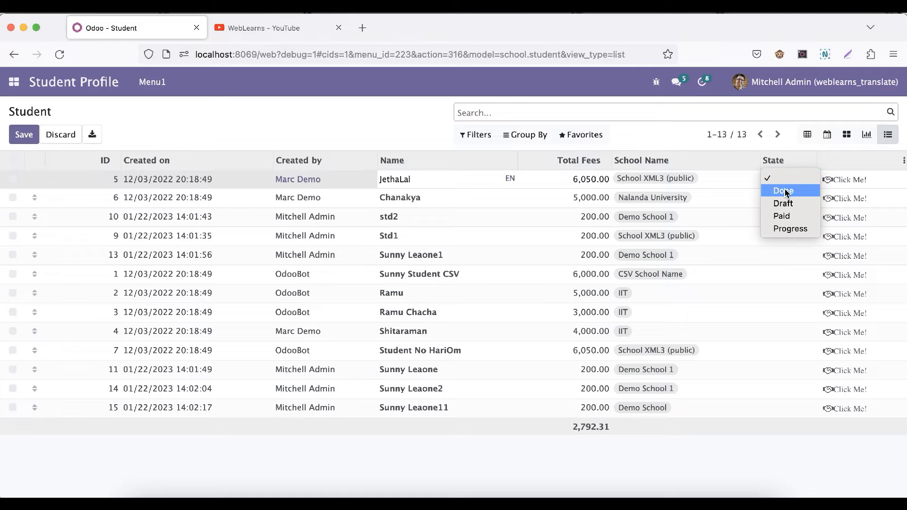
pyautogui.moveTo(783, 203)
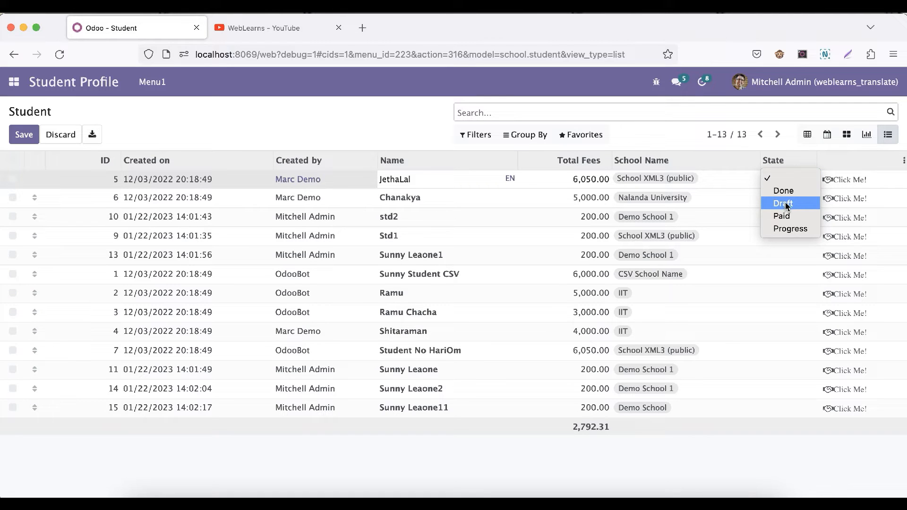
pyautogui.click(783, 203)
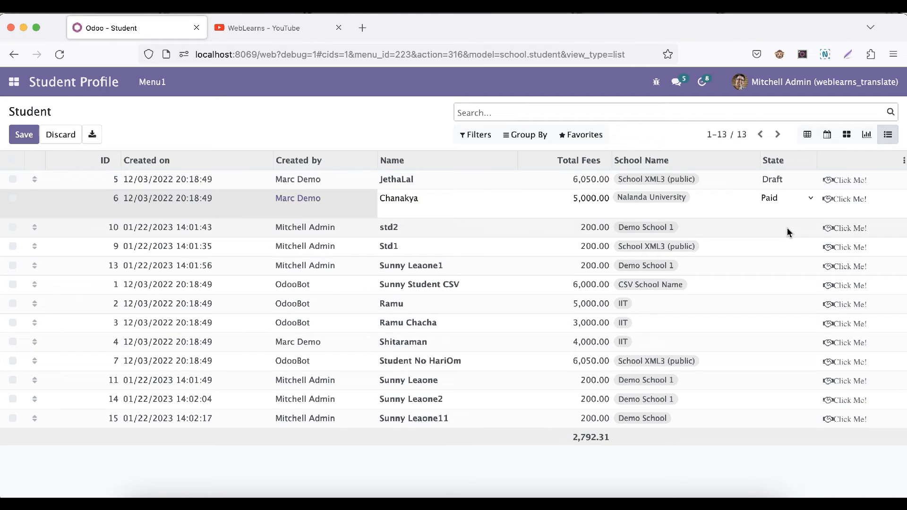
# Set std2 and Std1 to Draft and save the edited rows.
pyautogui.click(789, 217)
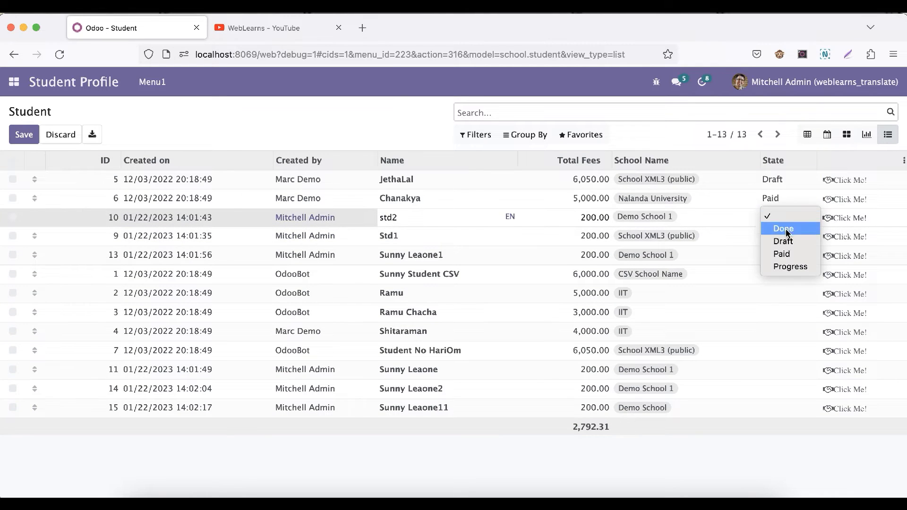
pyautogui.click(783, 241)
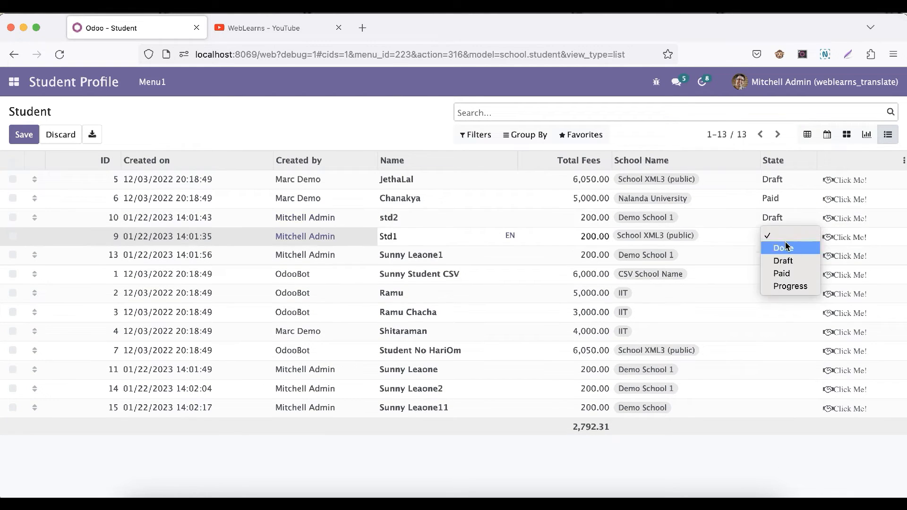
pyautogui.click(782, 260)
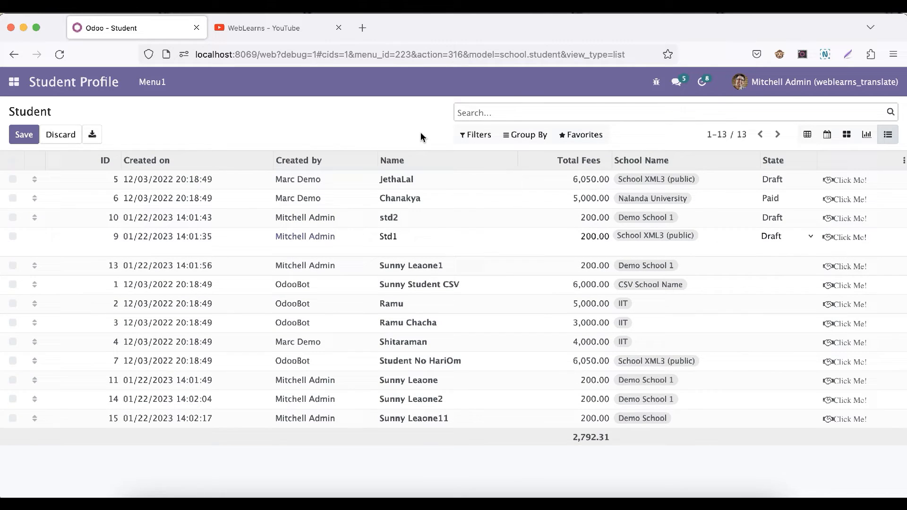
pyautogui.click(60, 135)
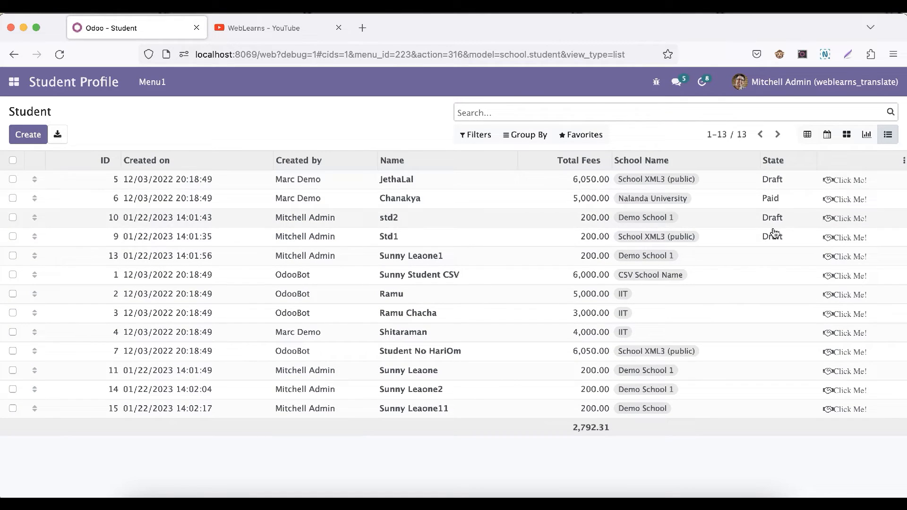
pyautogui.moveTo(772, 236)
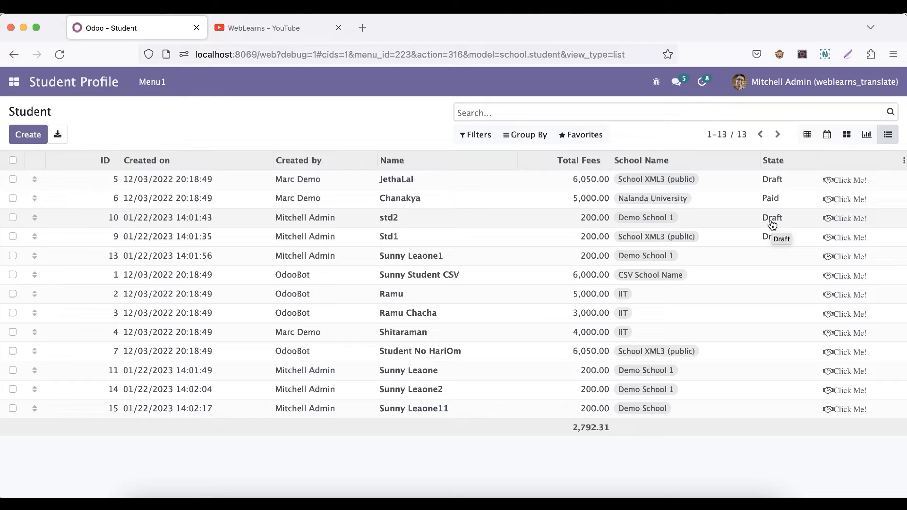
pyautogui.moveTo(425, 246)
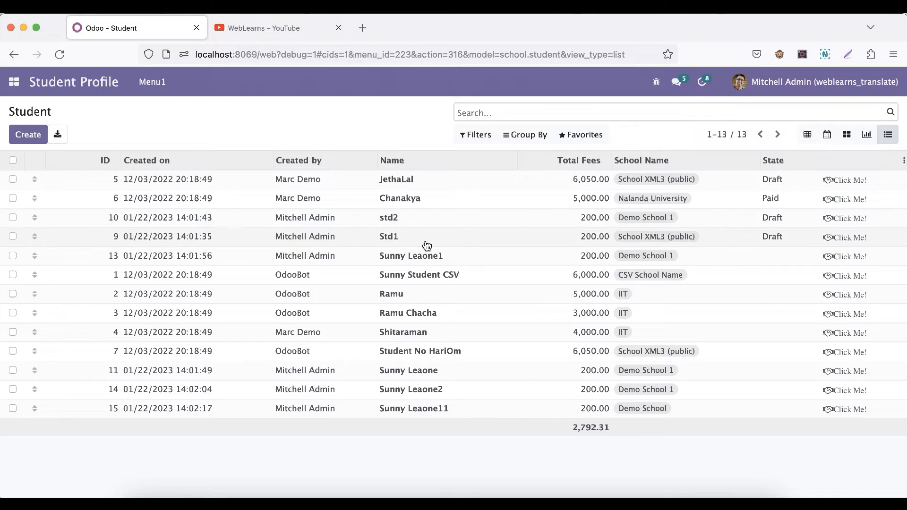
pyautogui.moveTo(766, 262)
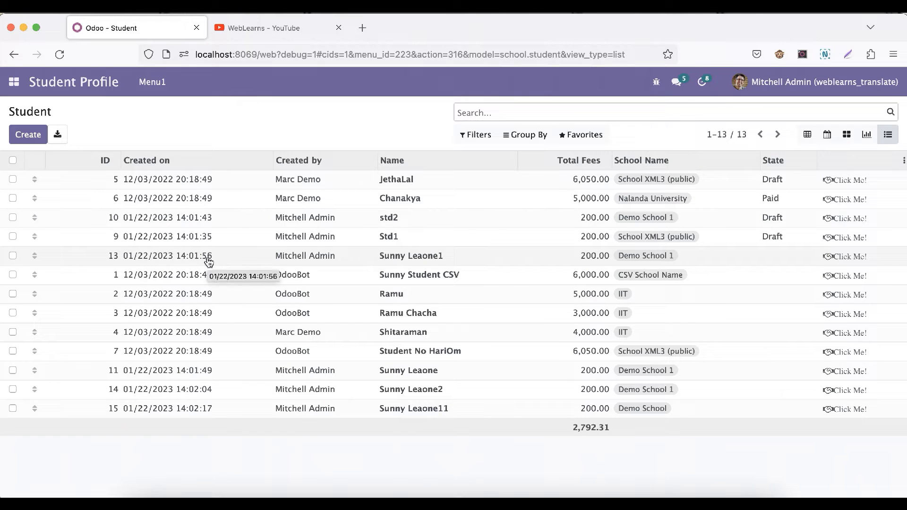
pyautogui.moveTo(776, 241)
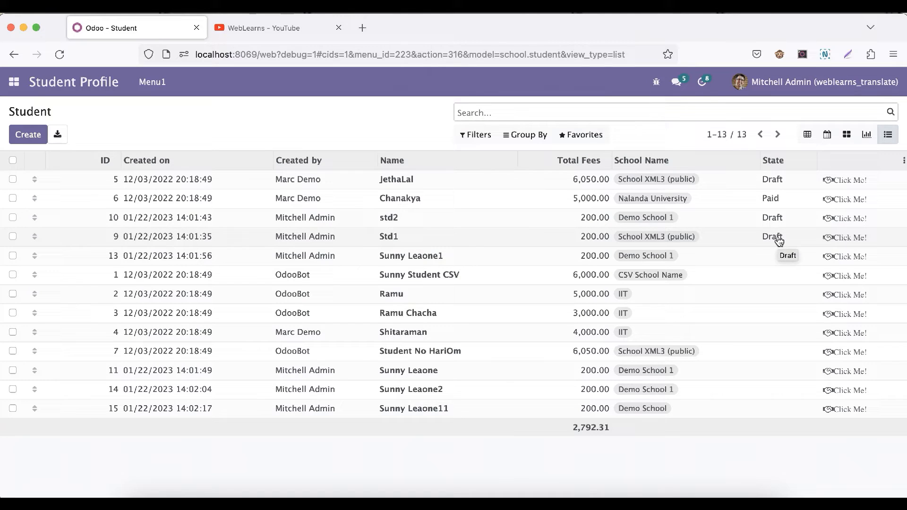
pyautogui.moveTo(779, 236)
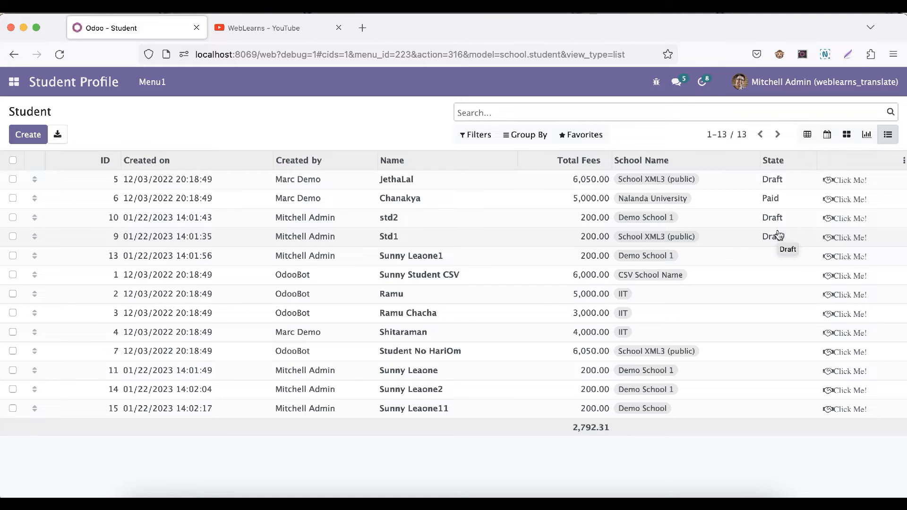
pyautogui.moveTo(299, 492)
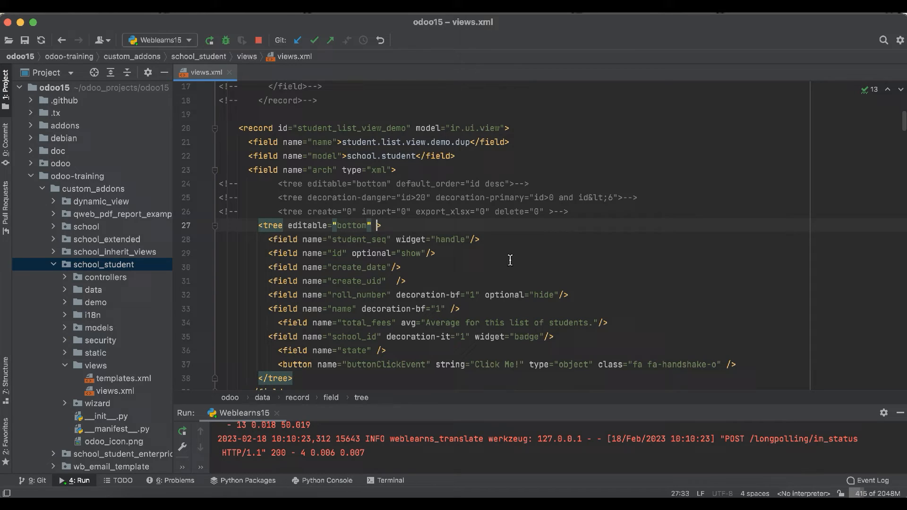
# Add multi_edit="1" to the views.xml tree tag and restart the Odoo server.
pyautogui.write('multi_')
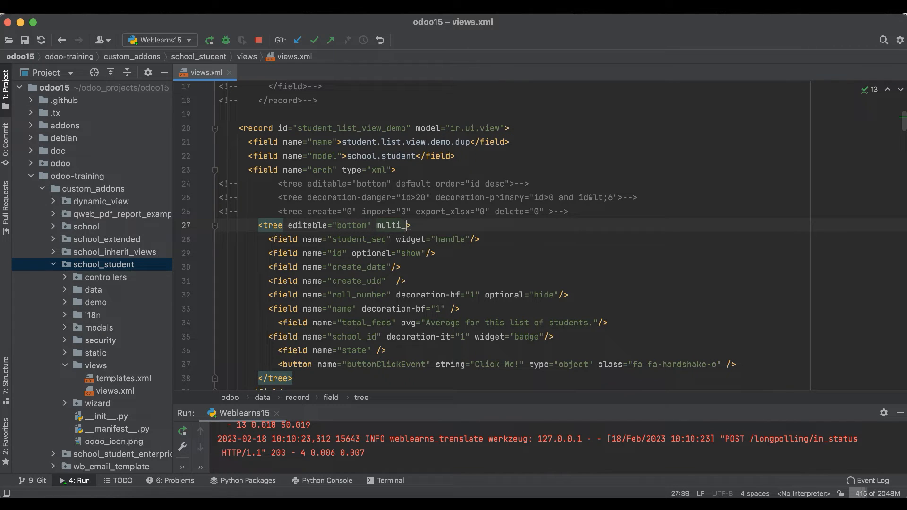
pyautogui.write('edit')
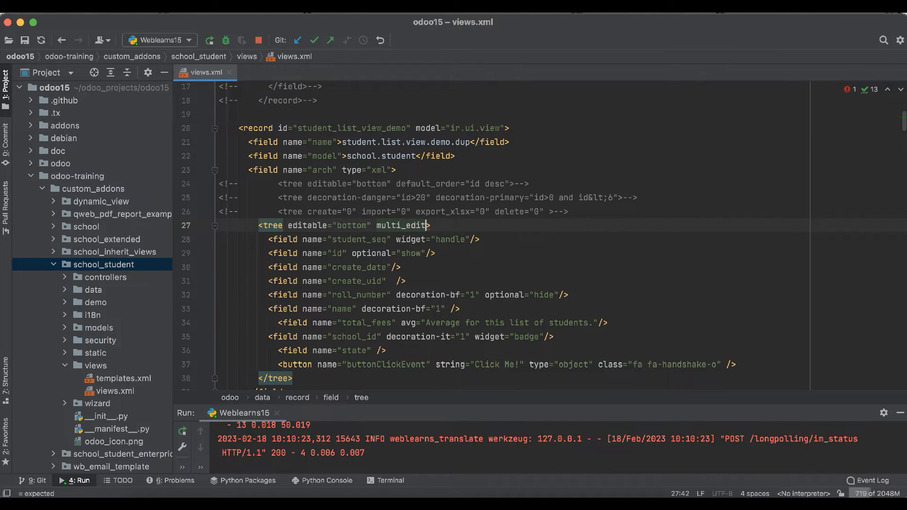
pyautogui.write('="1"')
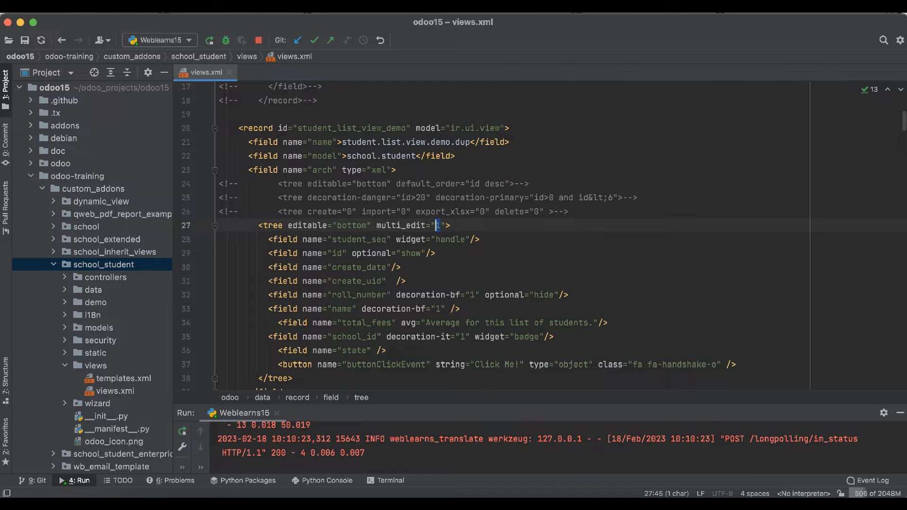
pyautogui.click(259, 40)
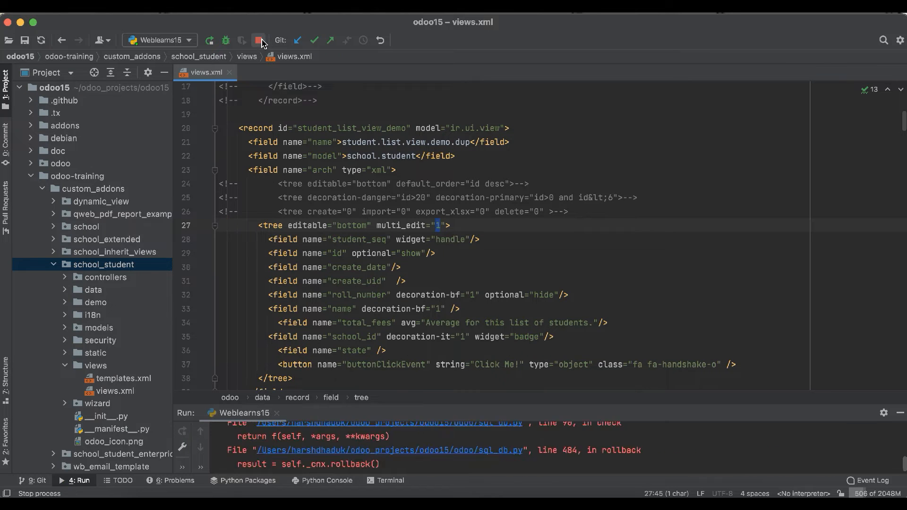
pyautogui.click(259, 40)
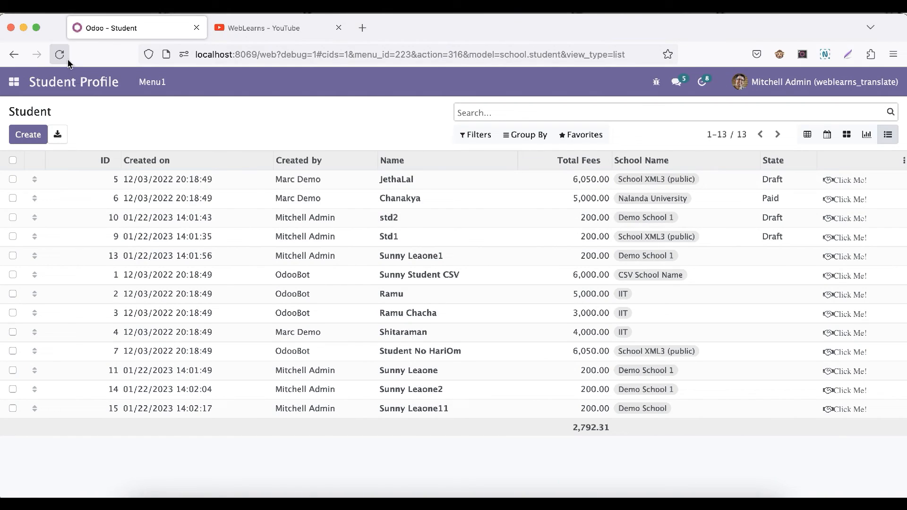
# Reload the Odoo Student list page after the server restart.
pyautogui.click(60, 54)
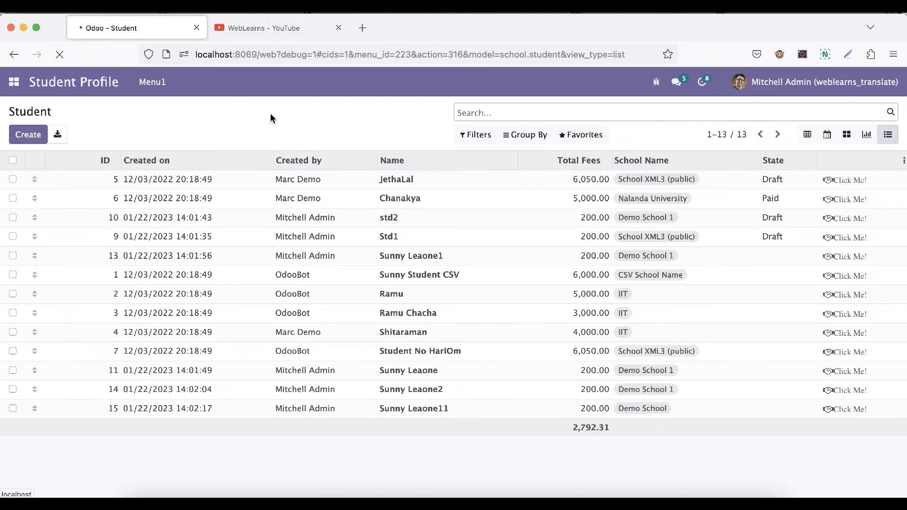
pyautogui.click(105, 160)
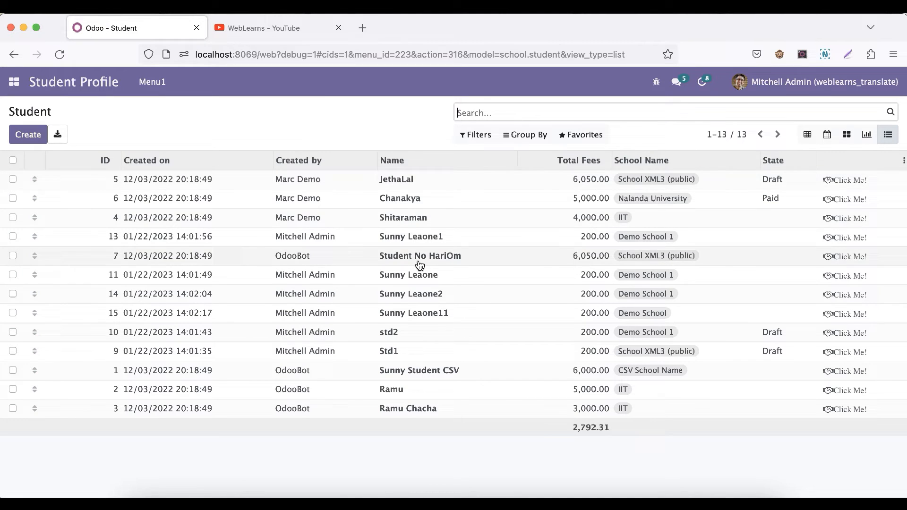
pyautogui.moveTo(783, 225)
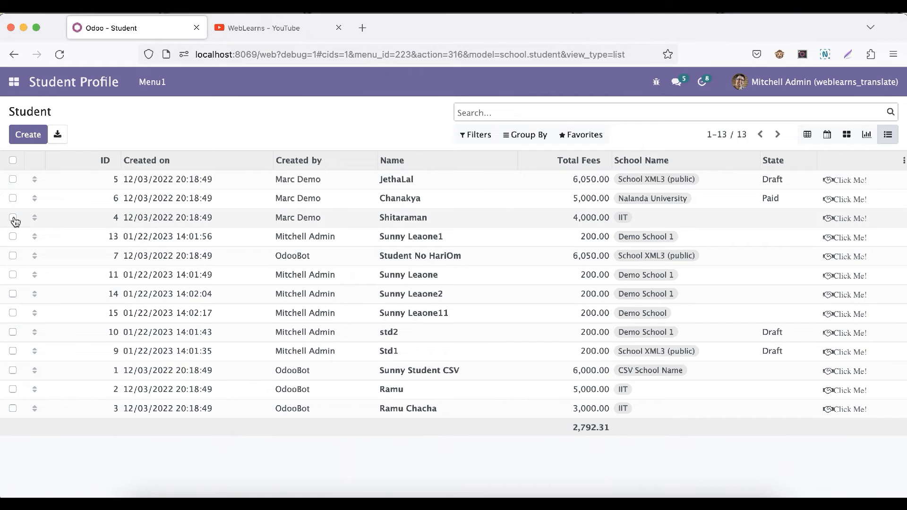
# Select Shitaraman among the students and choose Progress as their State.
pyautogui.click(13, 256)
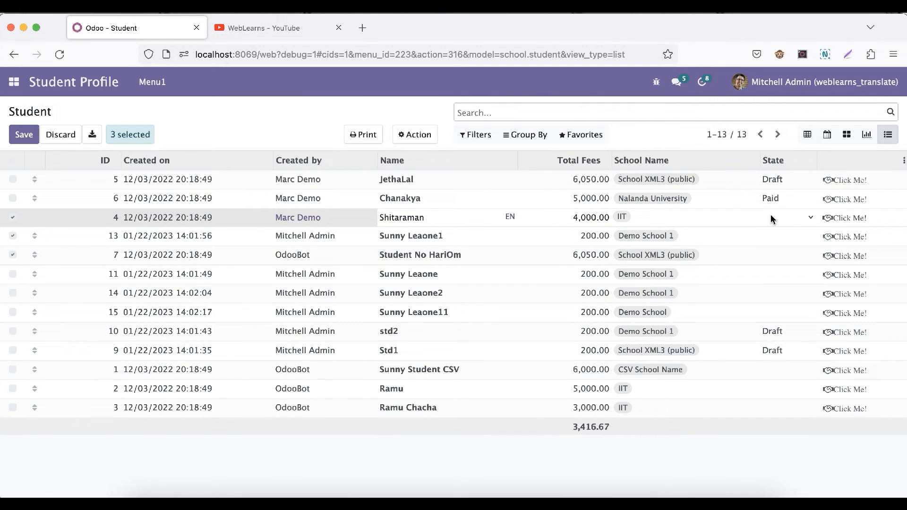
pyautogui.click(809, 218)
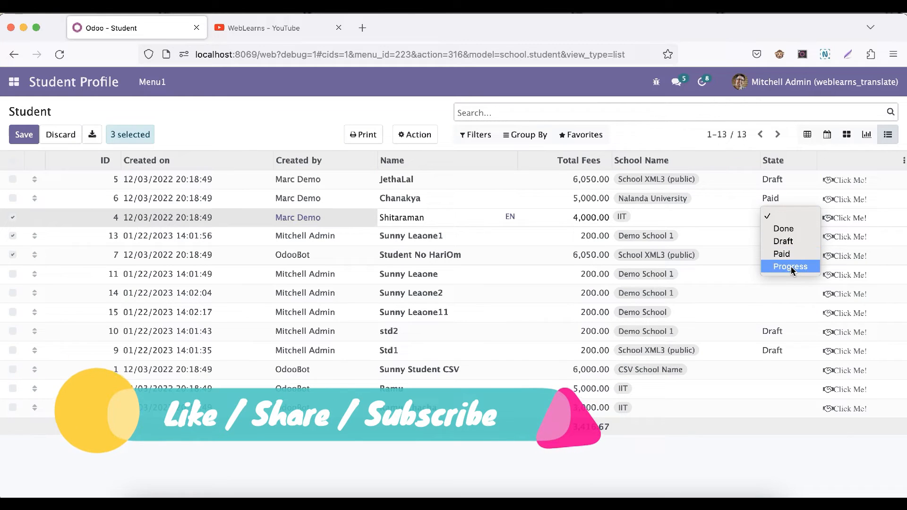
pyautogui.click(790, 266)
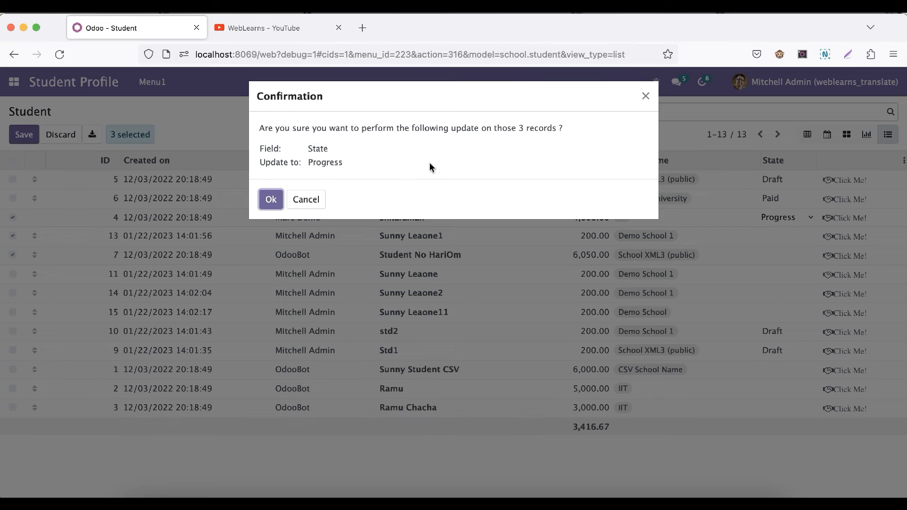
pyautogui.moveTo(380, 137)
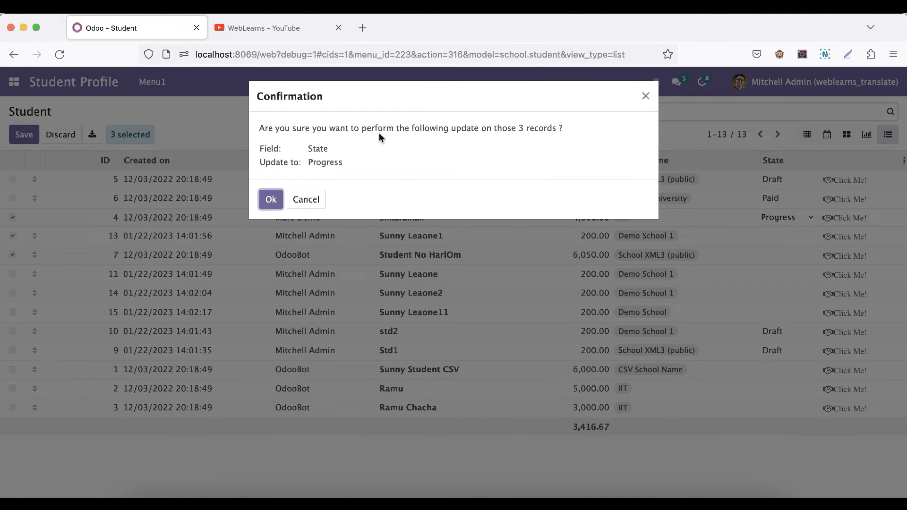
pyautogui.moveTo(548, 137)
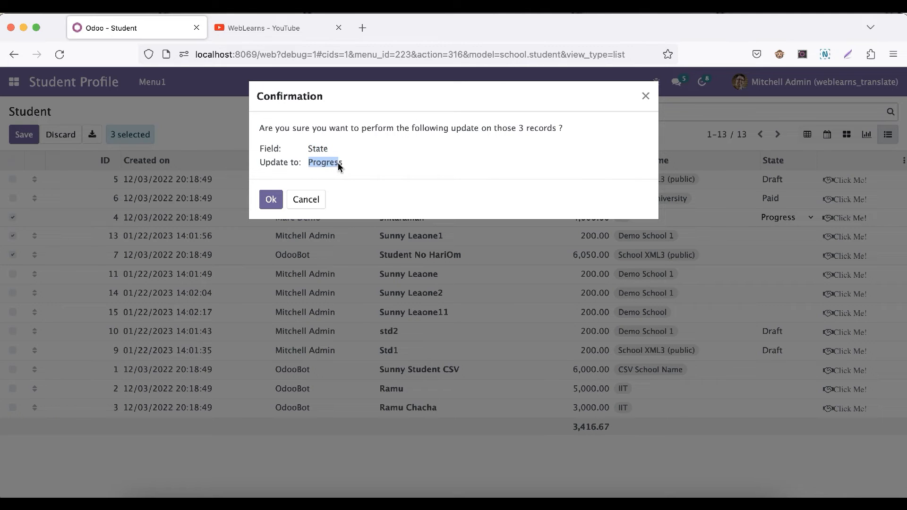
pyautogui.moveTo(513, 164)
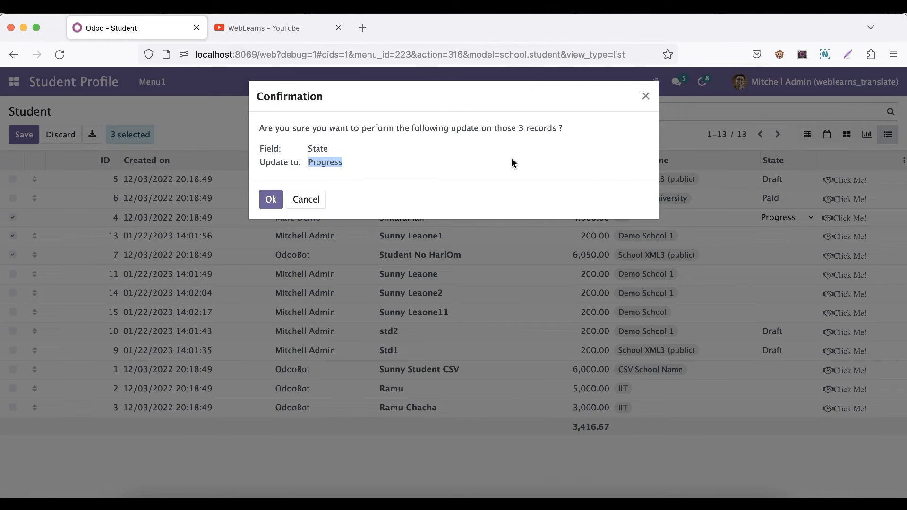
pyautogui.moveTo(306, 199)
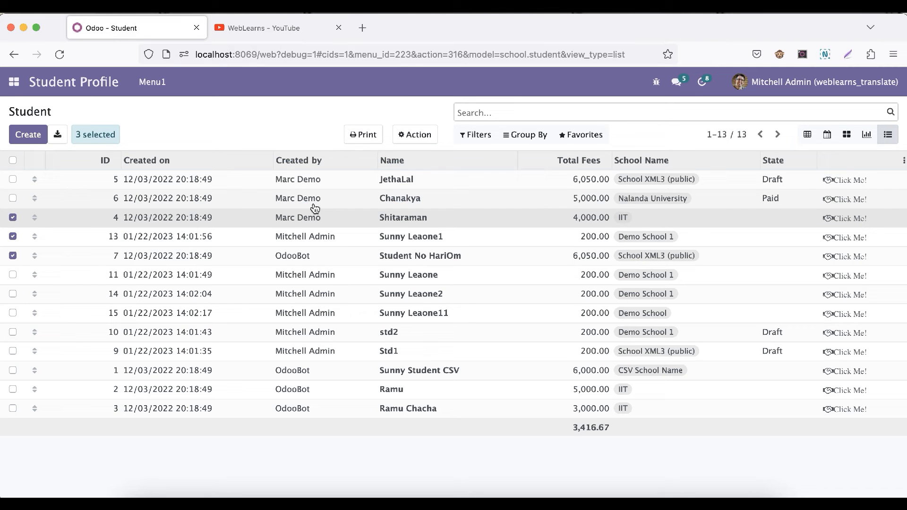
pyautogui.moveTo(779, 221)
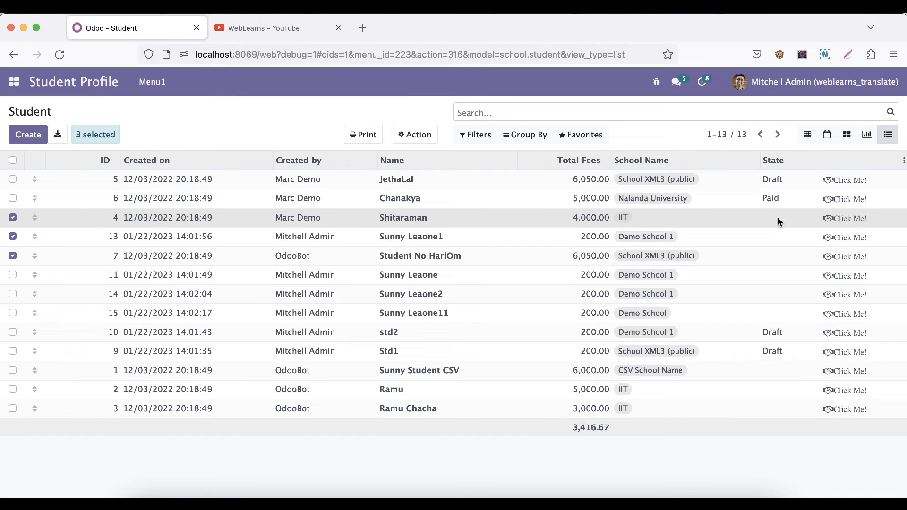
# After cancelling the update, edit the selected students' State cell again.
pyautogui.click(777, 217)
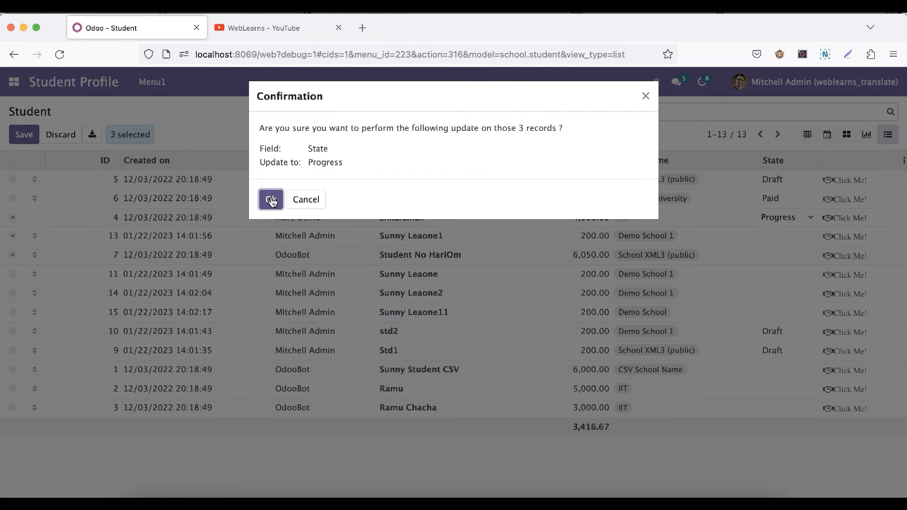
# Confirm the mass update setting Shitaraman, Sunny Leaone1 and Student No HariOm to Progress.
pyautogui.click(271, 200)
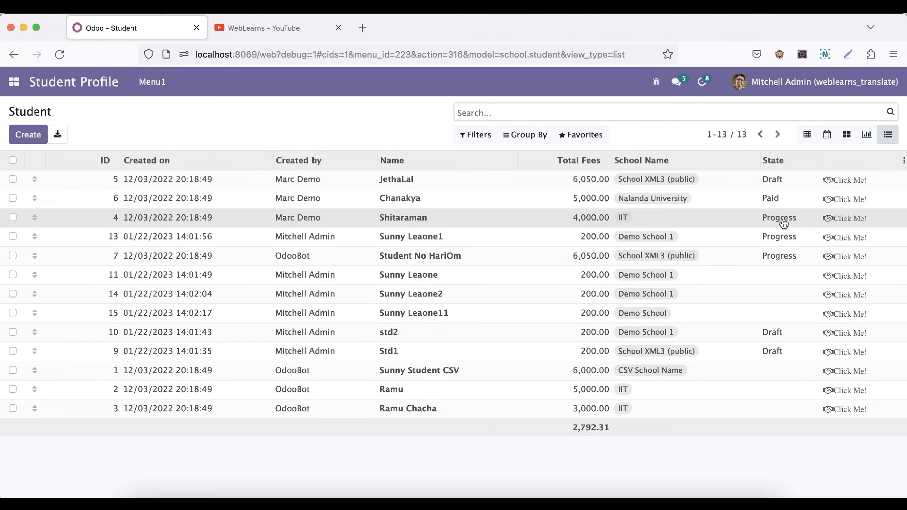
pyautogui.moveTo(192, 124)
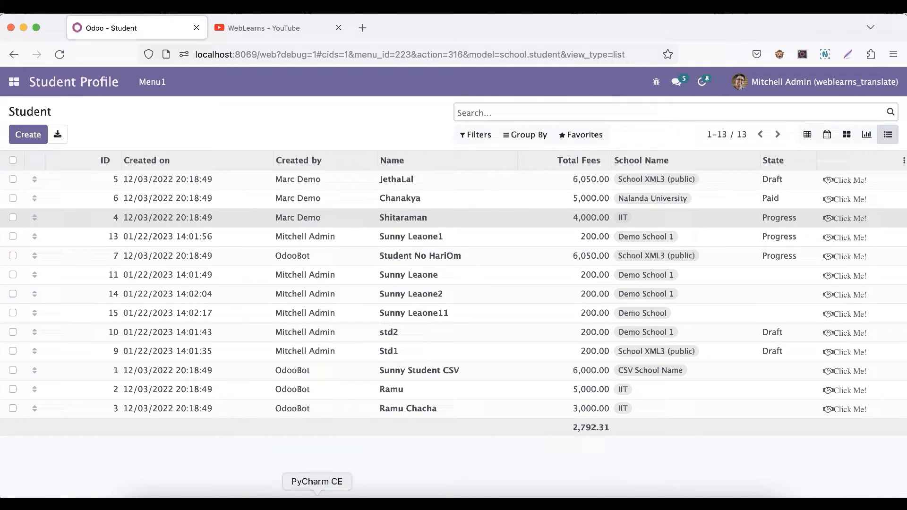
# Remove editable="bottom" from the tree tag in views.xml and rerun the Odoo server.
pyautogui.click(316, 482)
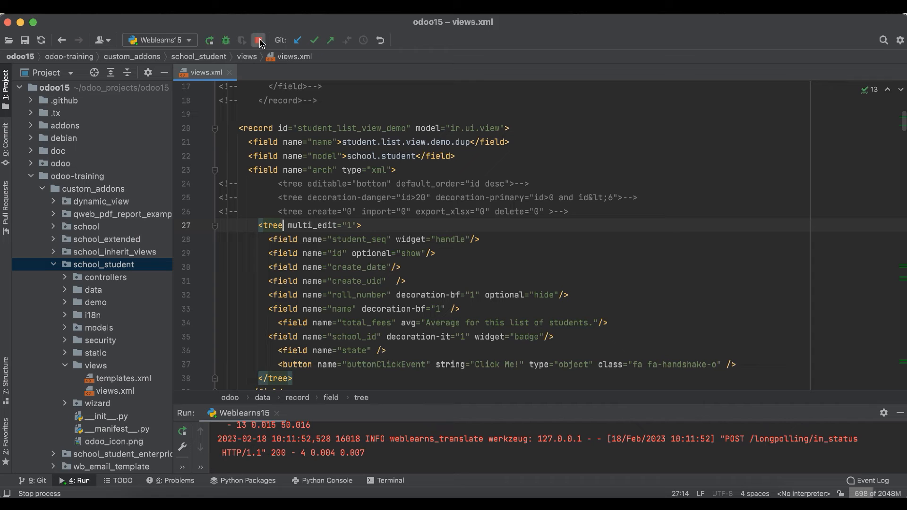
pyautogui.click(258, 39)
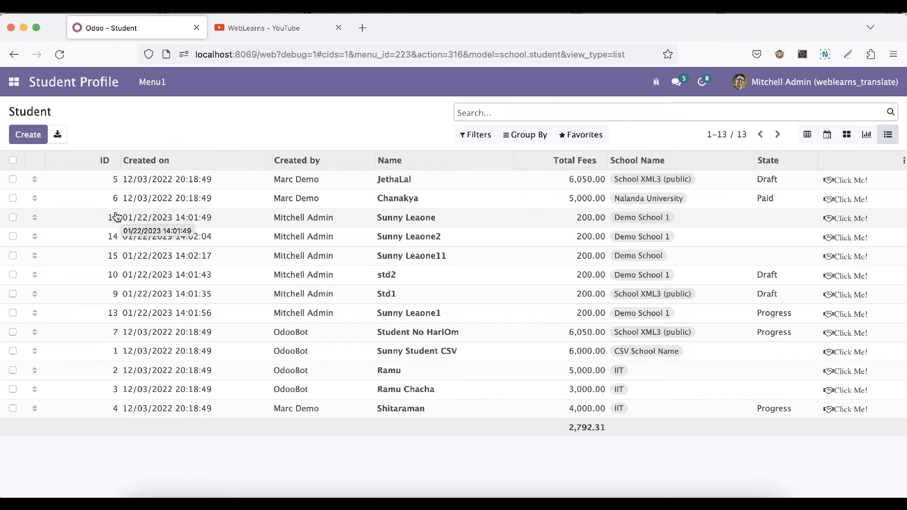
# Select all 13 students and mass-update their State to Paid.
pyautogui.click(12, 256)
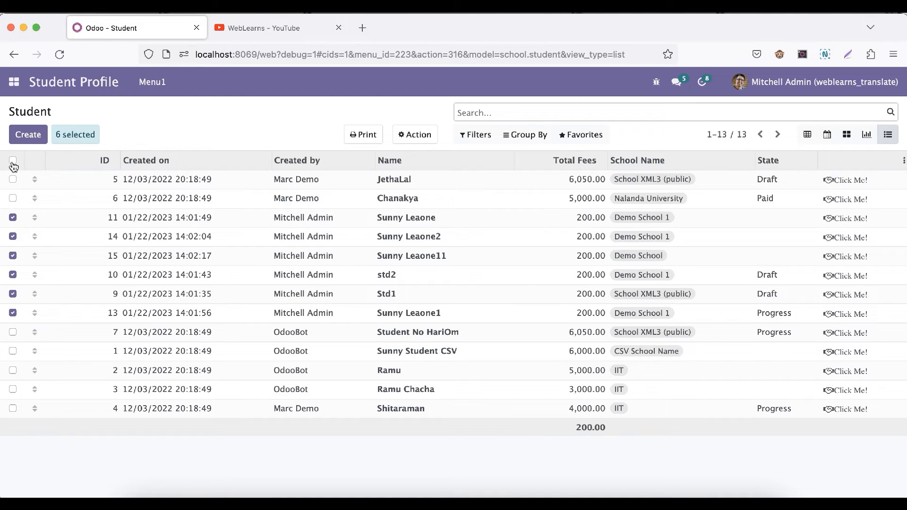
pyautogui.click(13, 163)
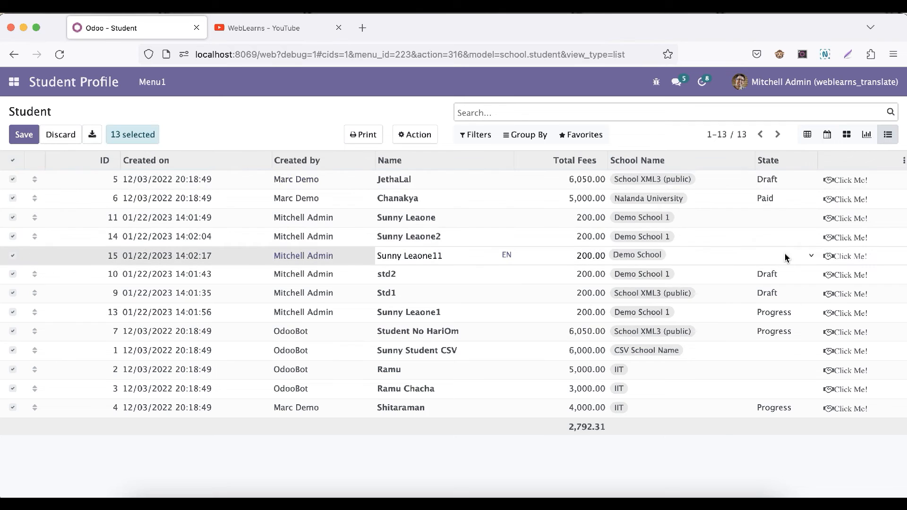
pyautogui.click(786, 256)
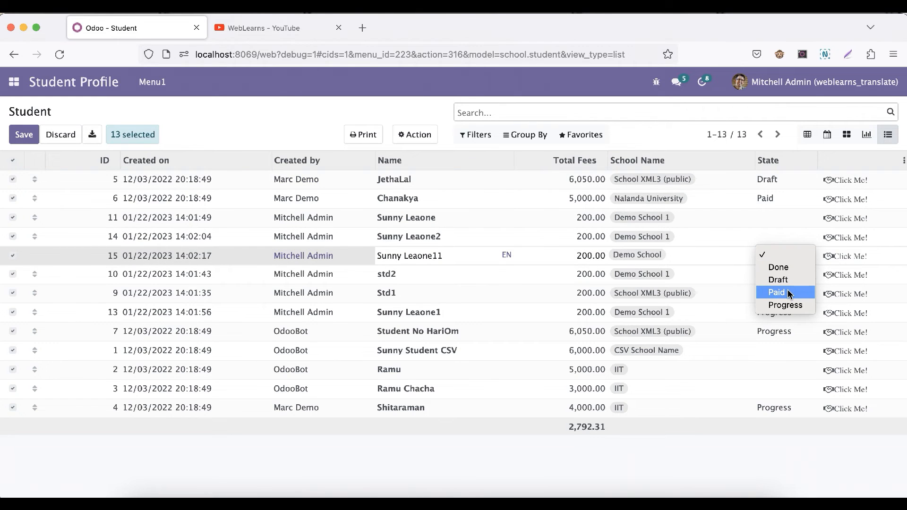
pyautogui.click(776, 292)
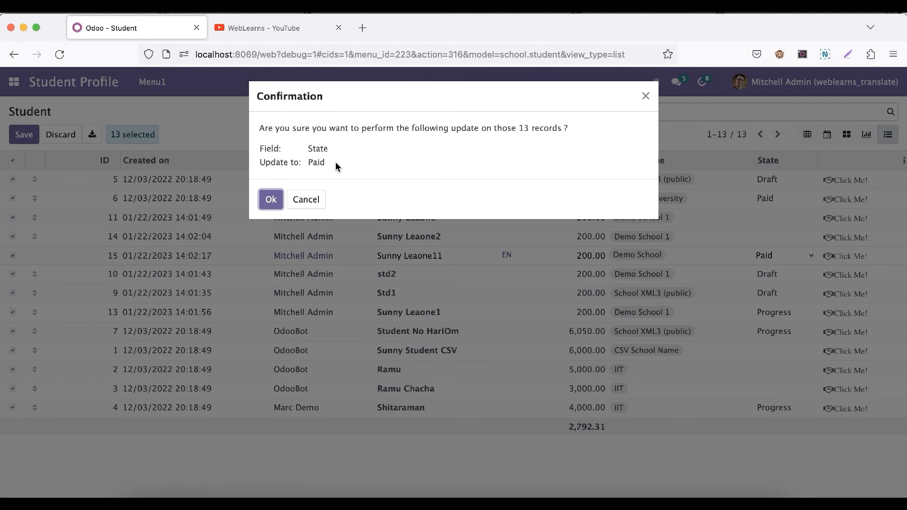
pyautogui.moveTo(324, 165)
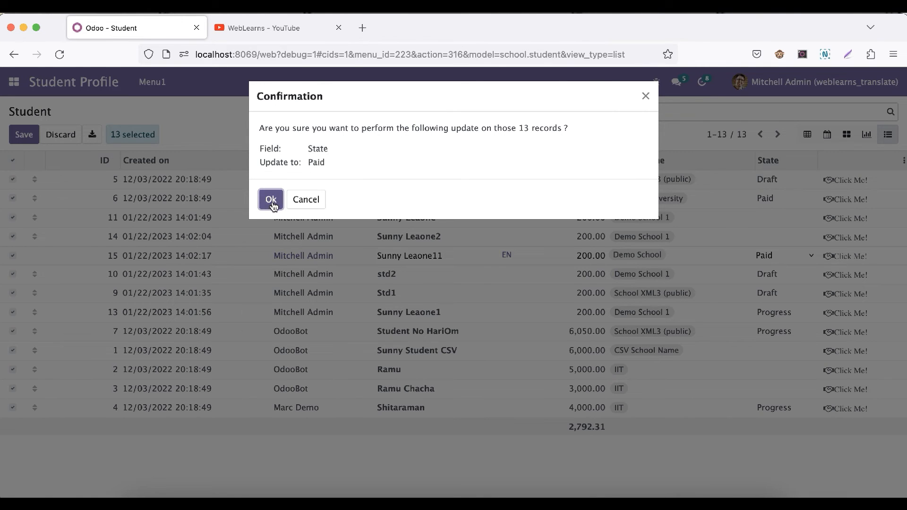
pyautogui.click(271, 199)
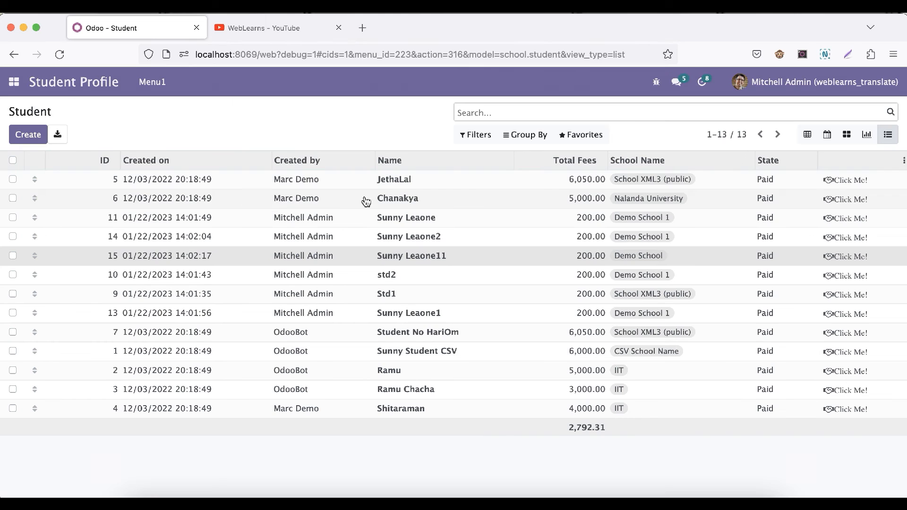
pyautogui.moveTo(780, 404)
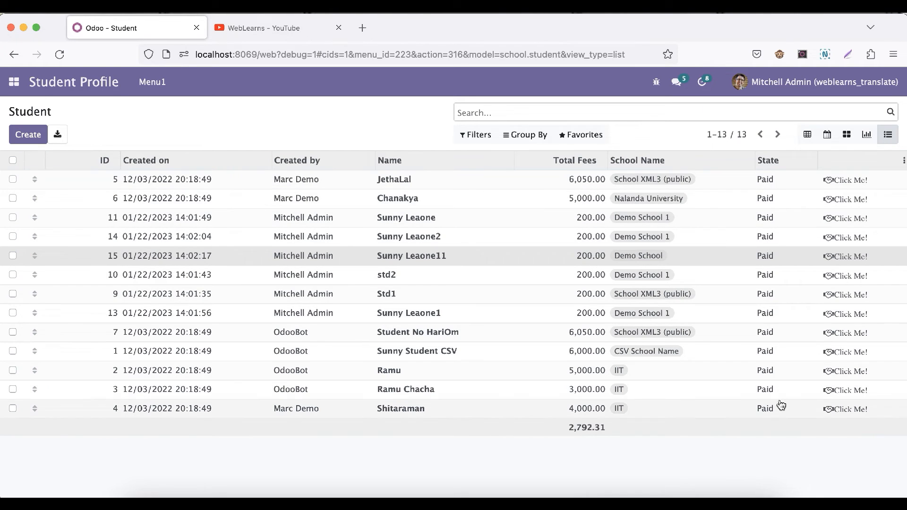
pyautogui.moveTo(363, 136)
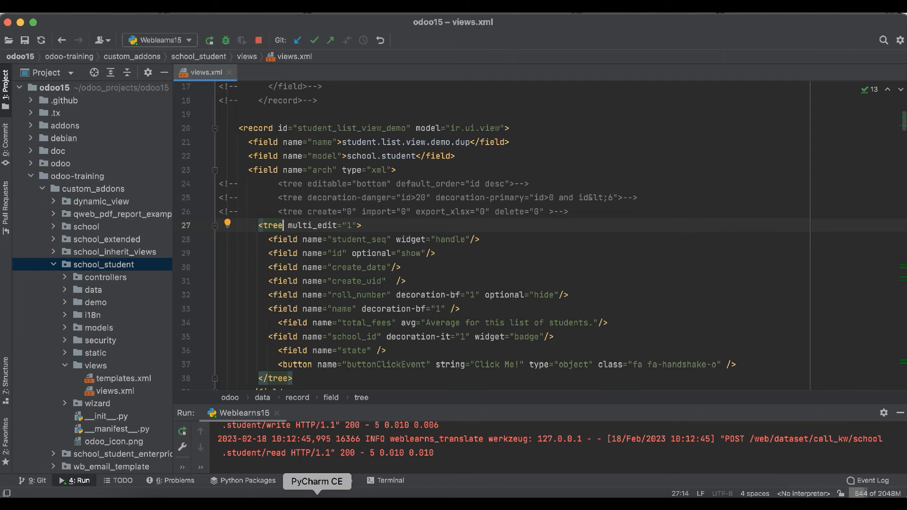
# Delete multi_edit from the line 27 tree tag and restart the Odoo server.
pyautogui.doubleClick(307, 225)
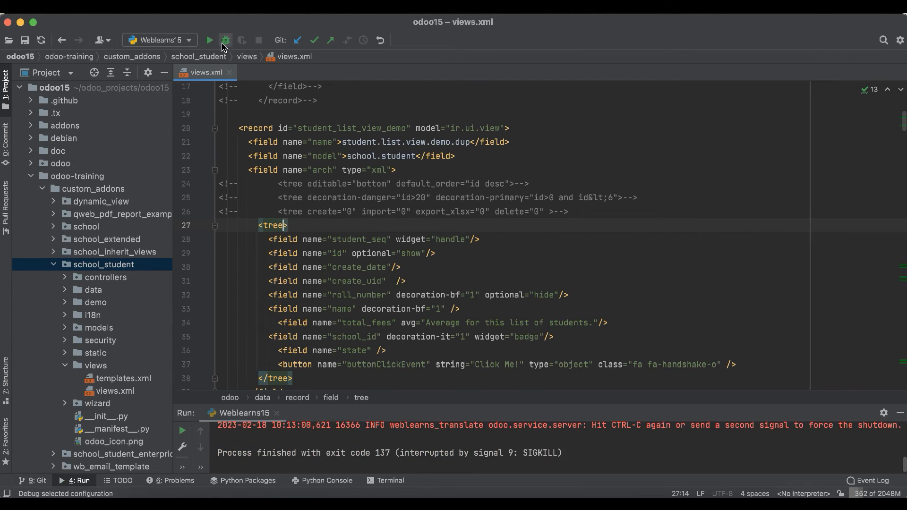
pyautogui.click(225, 40)
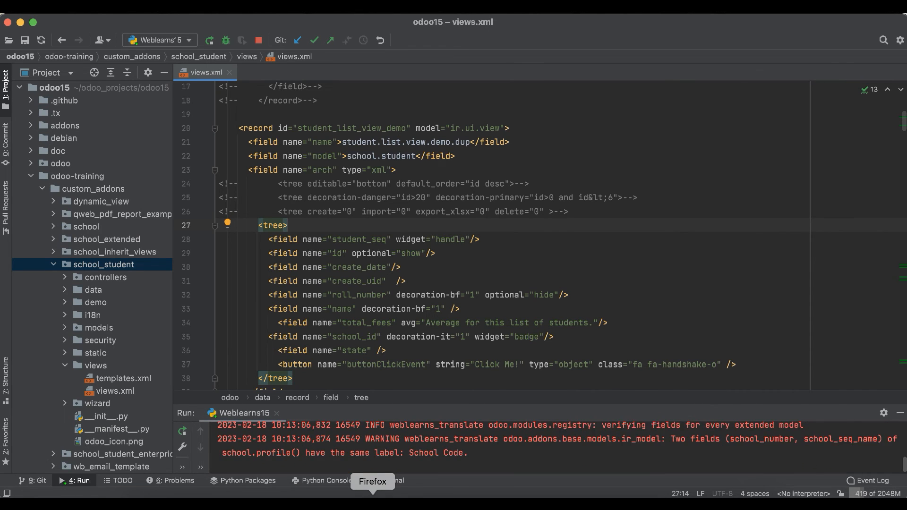
pyautogui.click(371, 481)
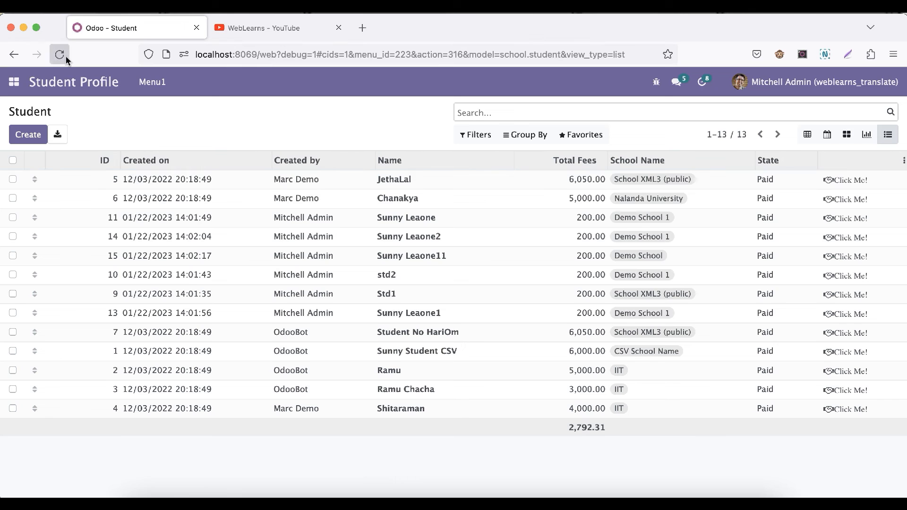
# Reload the student list and open JethaLal's record in form view.
pyautogui.click(59, 54)
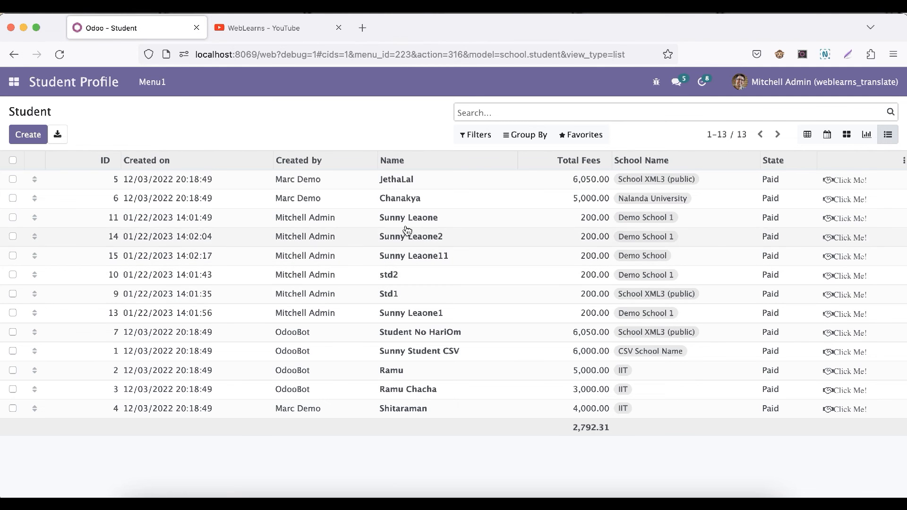
pyautogui.moveTo(14, 167)
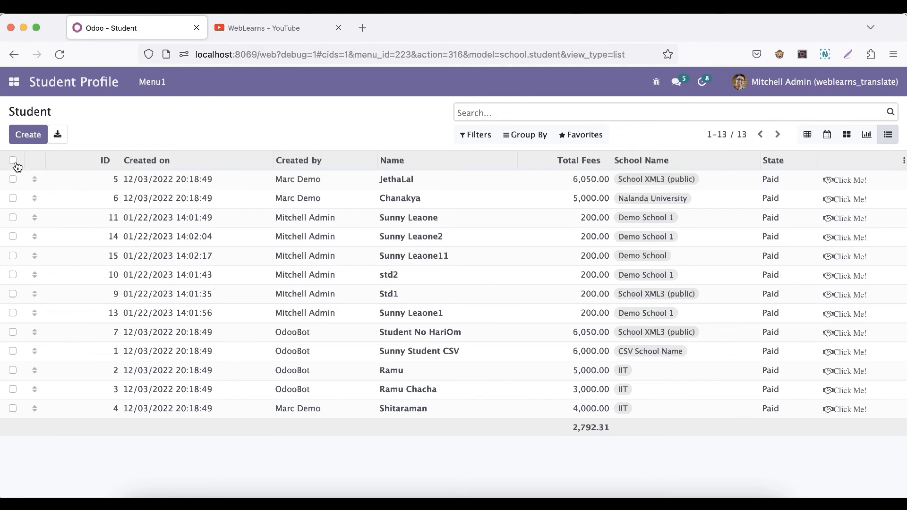
pyautogui.click(397, 180)
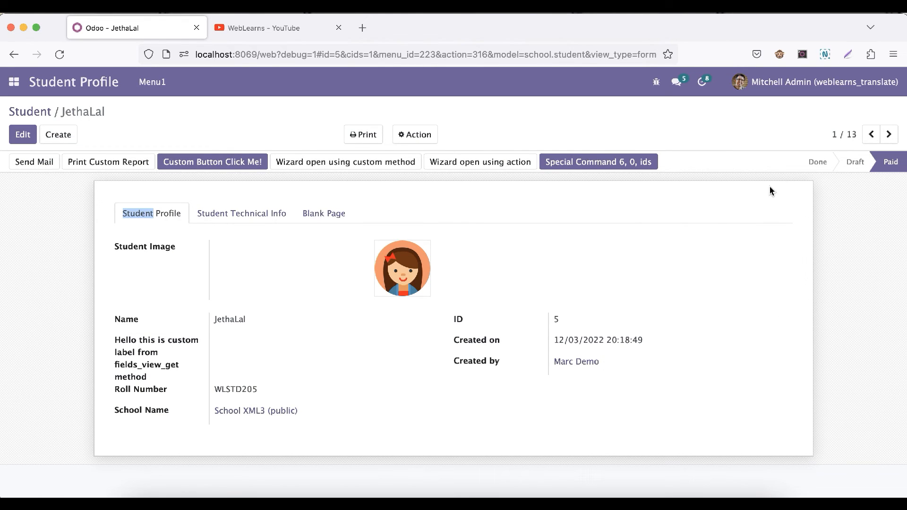
pyautogui.moveTo(491, 281)
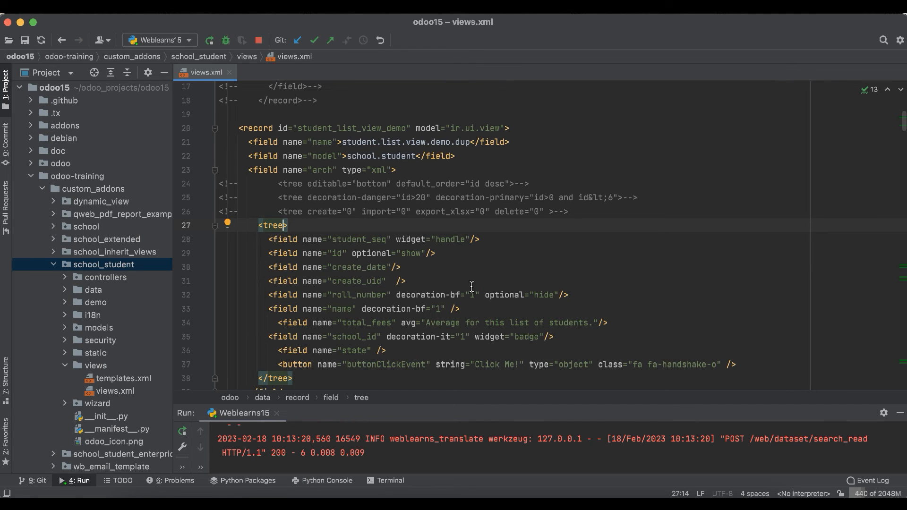
# Re-add multi_edit="1" to the line 27 tree tag and rerun the server.
pyautogui.write('multi_edit="1"')
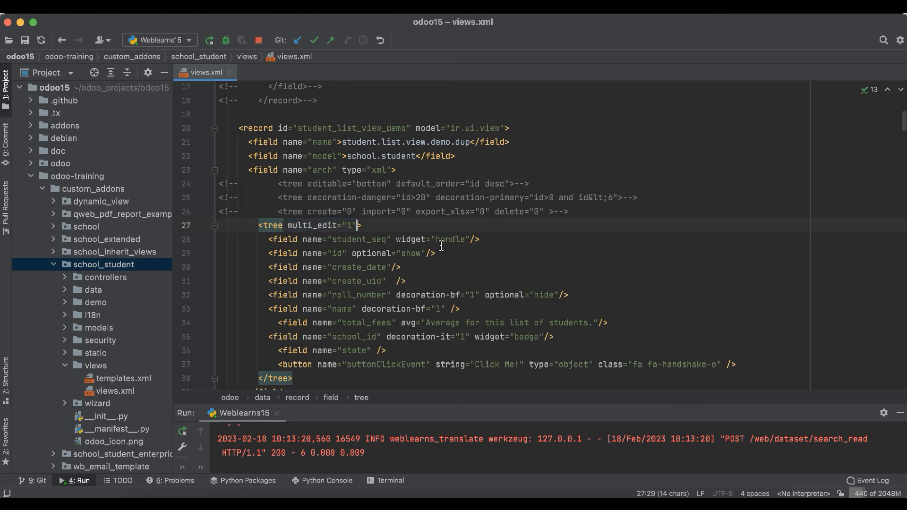
pyautogui.write('0')
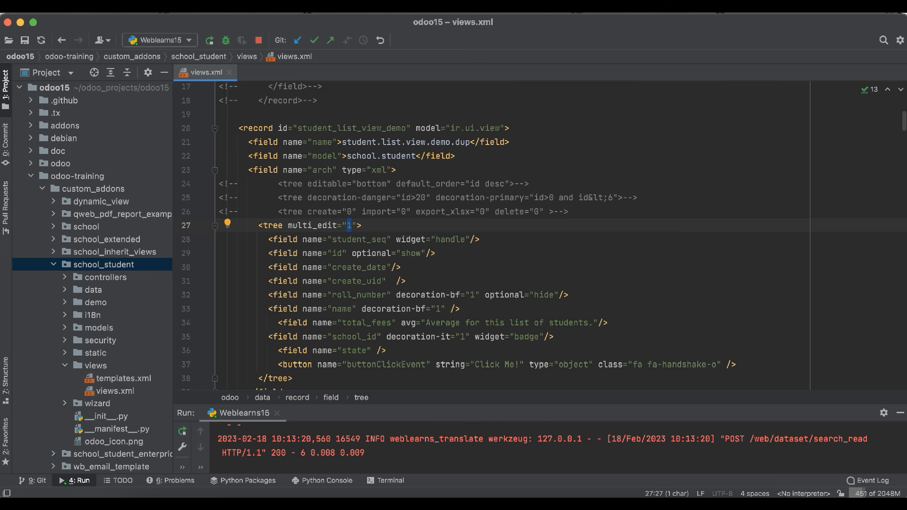
pyautogui.click(258, 40)
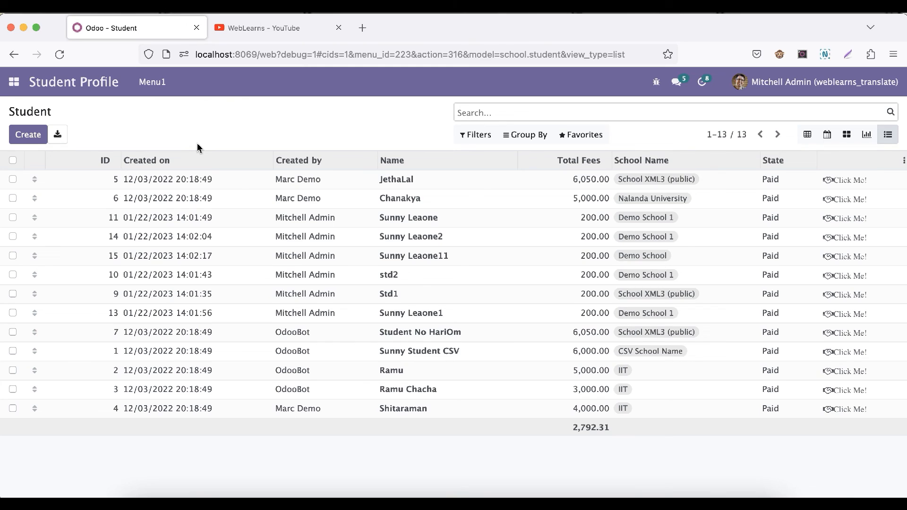
# Clear State for JethaLal, Chanakya and Sunny Leaone, then view std2 and return to the list.
pyautogui.click(13, 217)
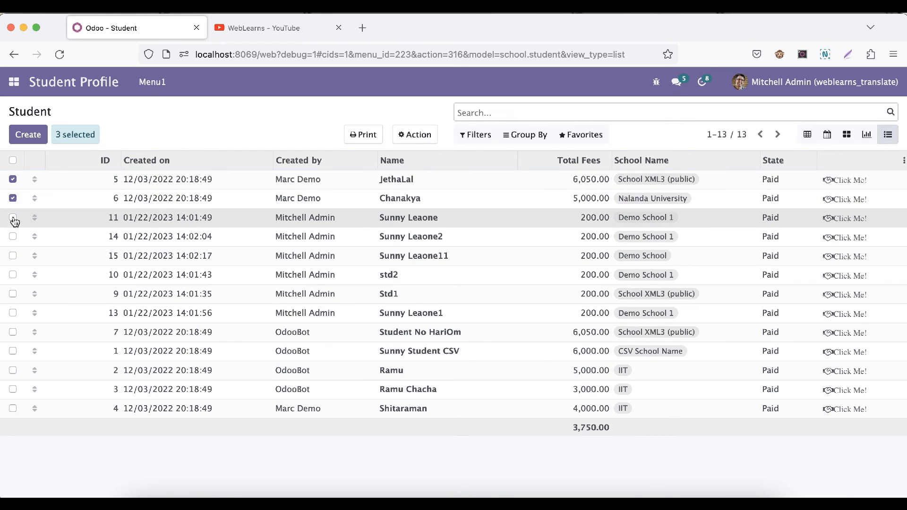
pyautogui.click(13, 218)
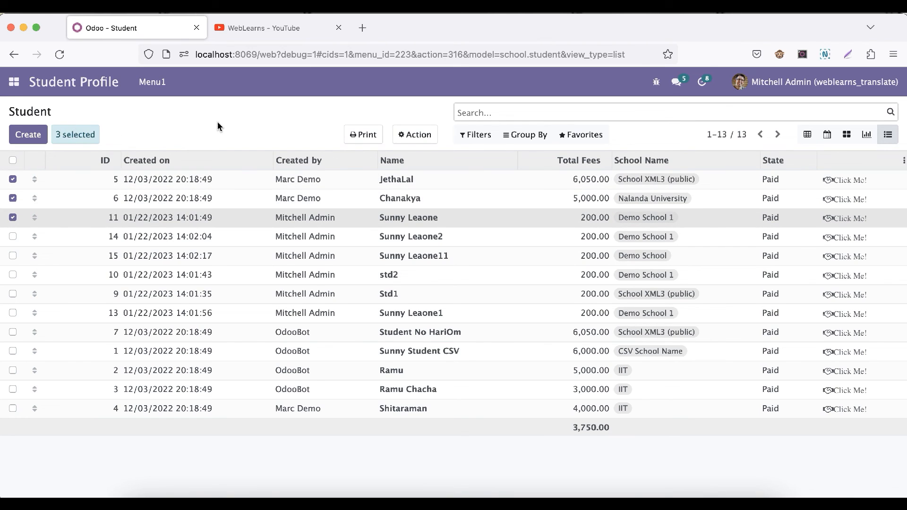
pyautogui.click(770, 178)
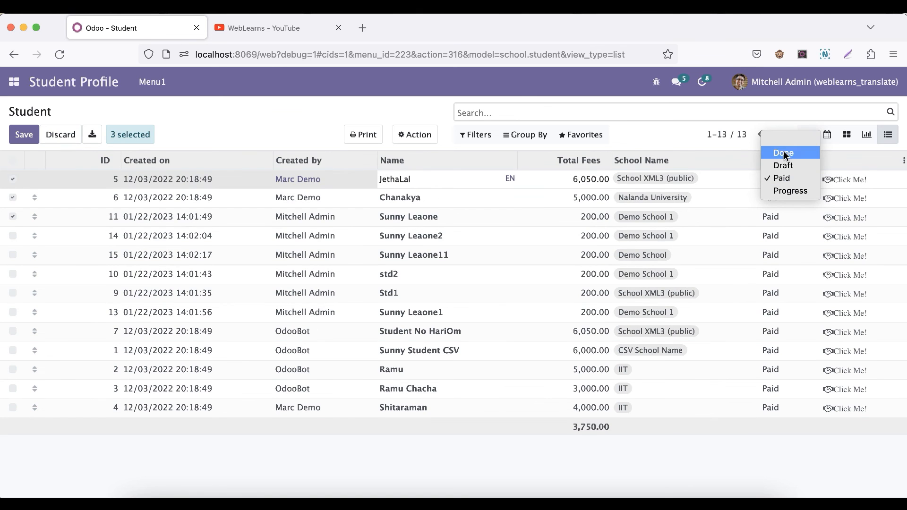
pyautogui.click(783, 153)
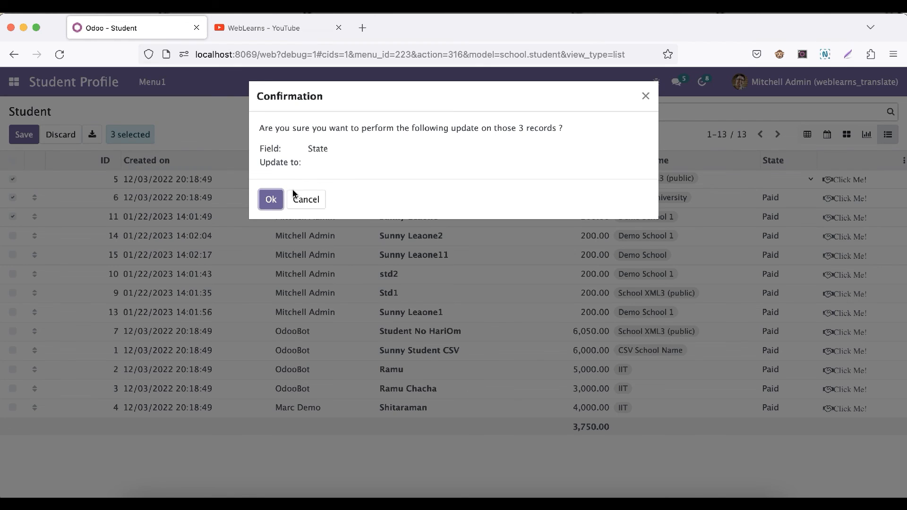
pyautogui.click(270, 199)
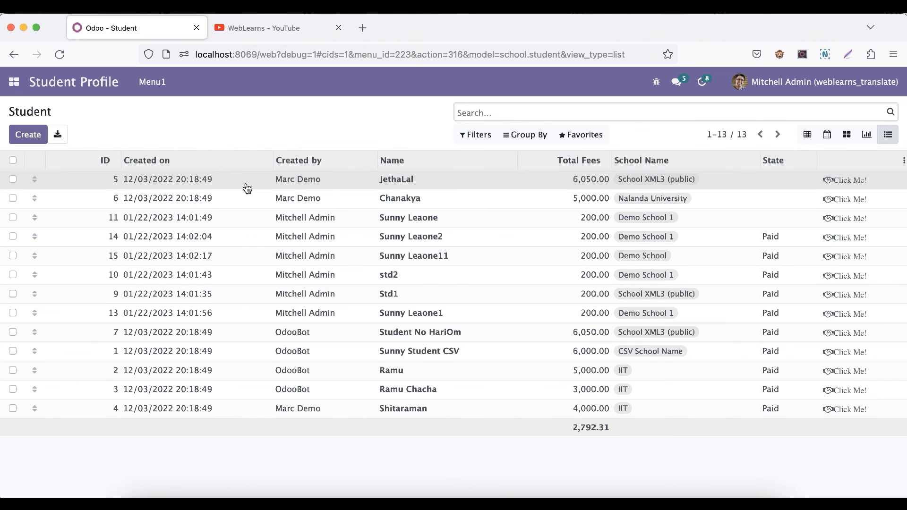
pyautogui.moveTo(255, 286)
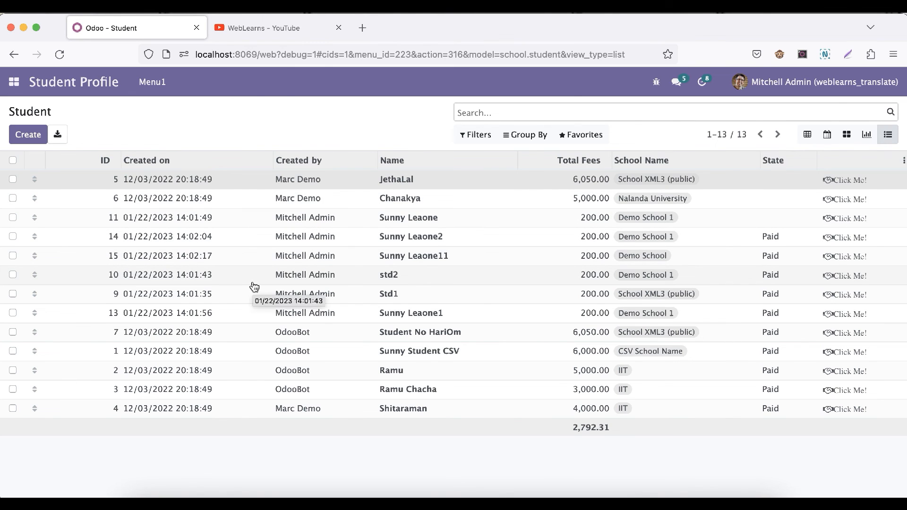
pyautogui.click(389, 275)
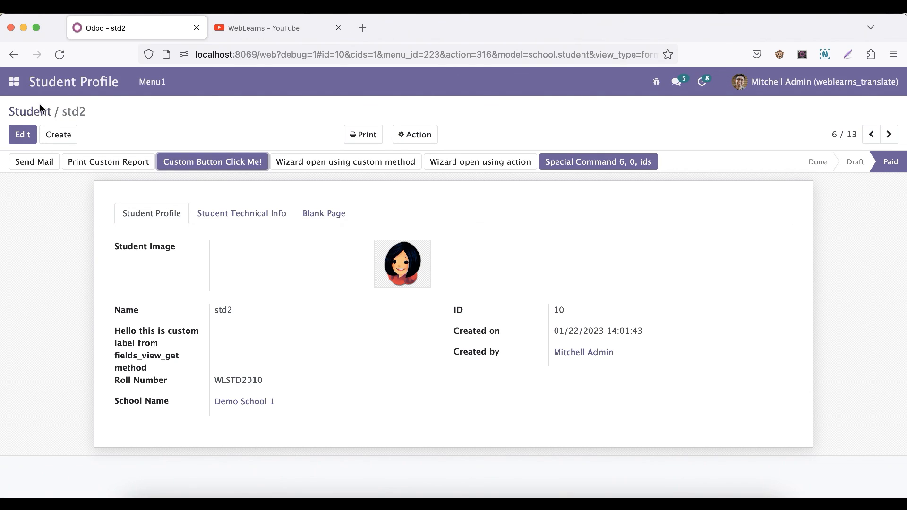
pyautogui.click(889, 134)
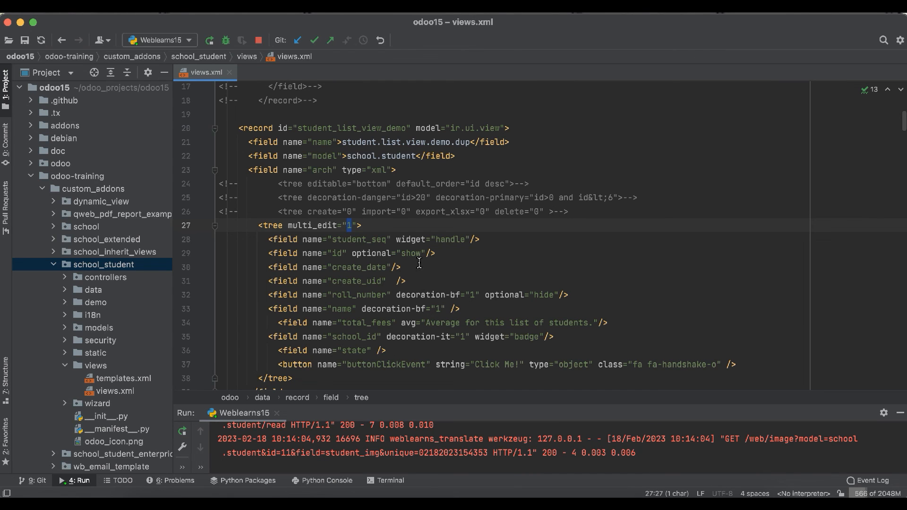
pyautogui.doubleClick(312, 226)
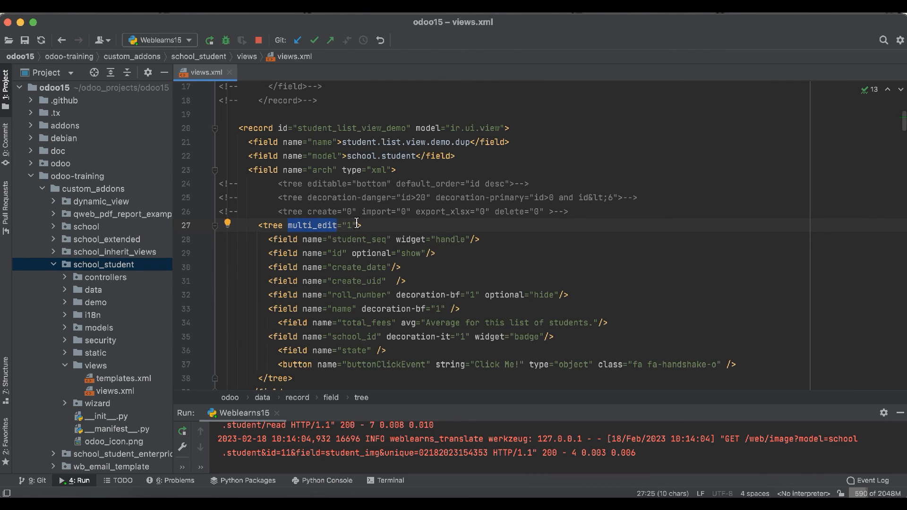